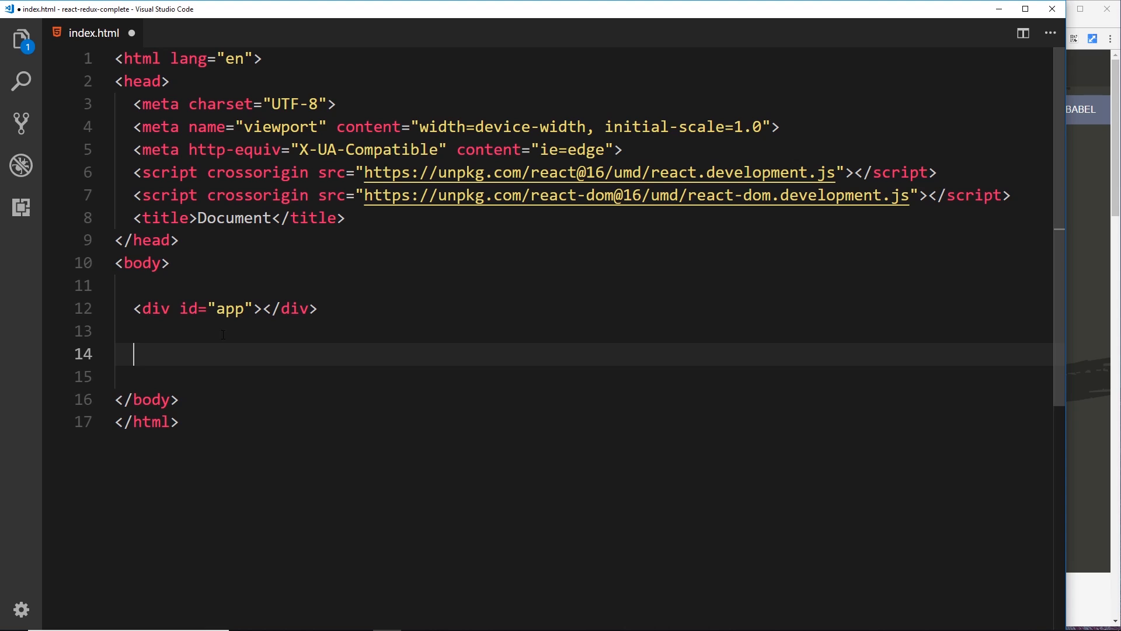
Expand an Emmet script block below the app div and begin typing a class declaration
{"action": "type", "text": "scr"}
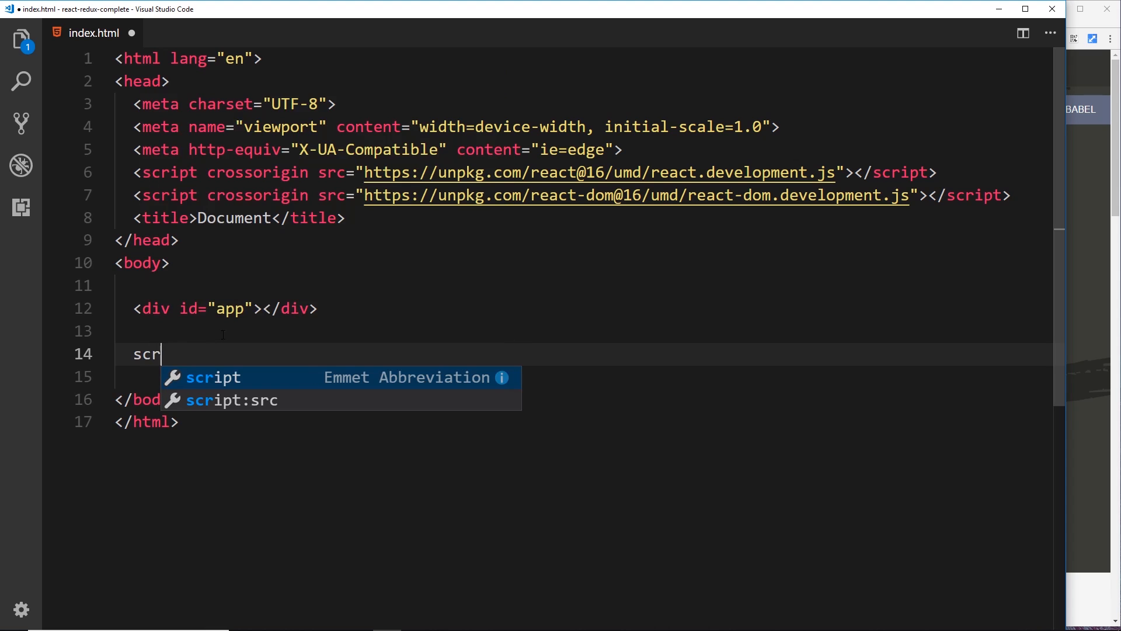
{"action": "key", "text": "Tab"}
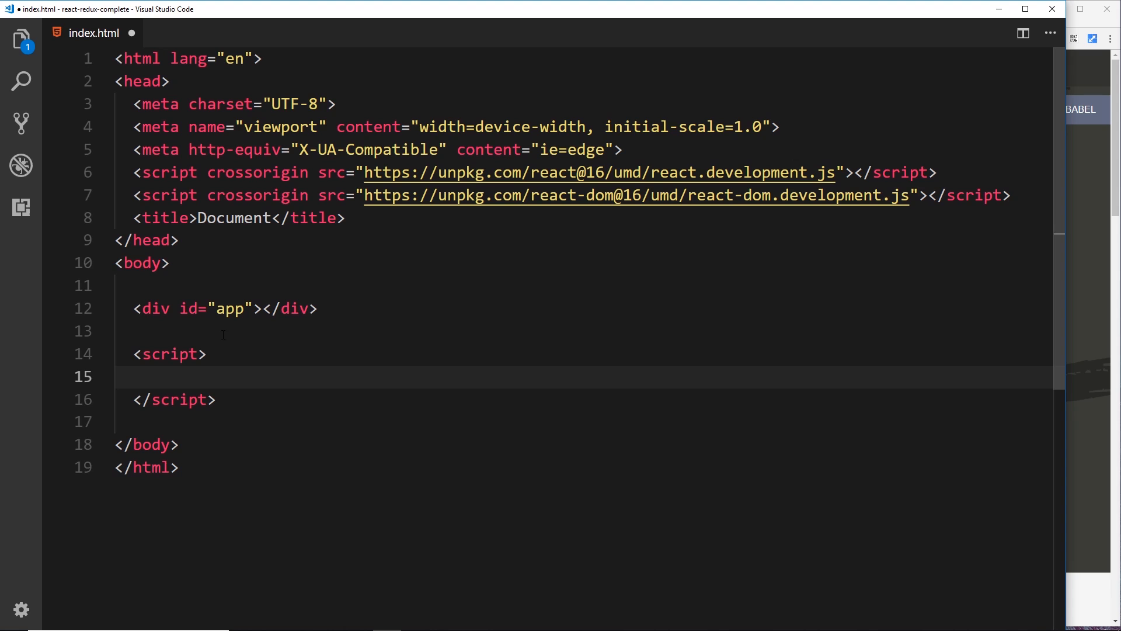
{"action": "type", "text": "class"}
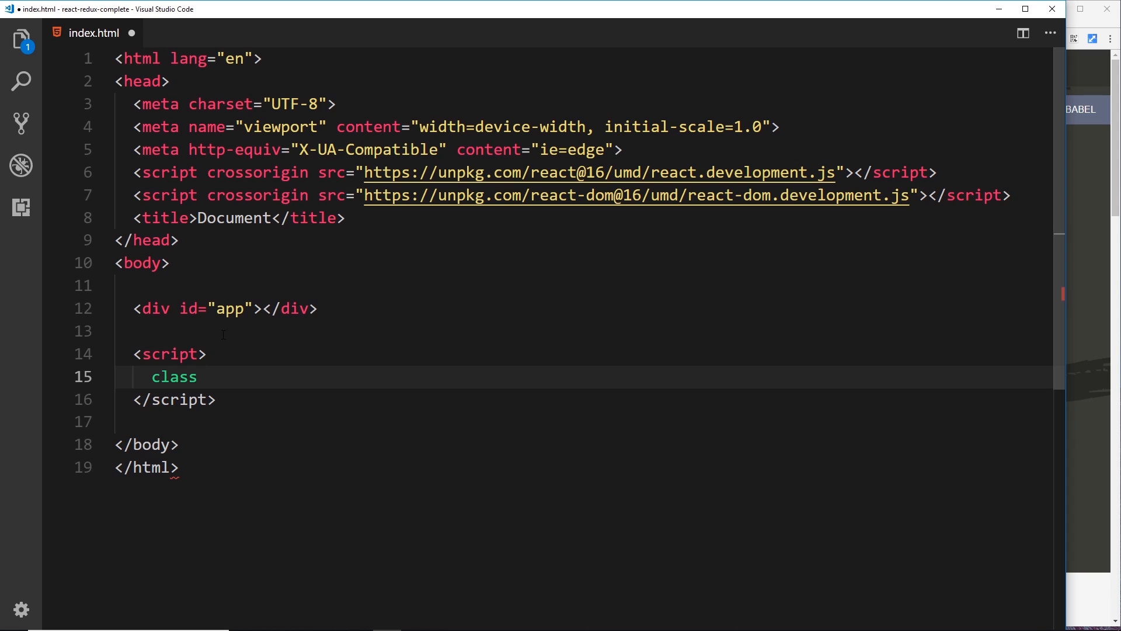
Write 'class App extends React.Component {' with braces inside the script block
{"action": "type", "text": "A"}
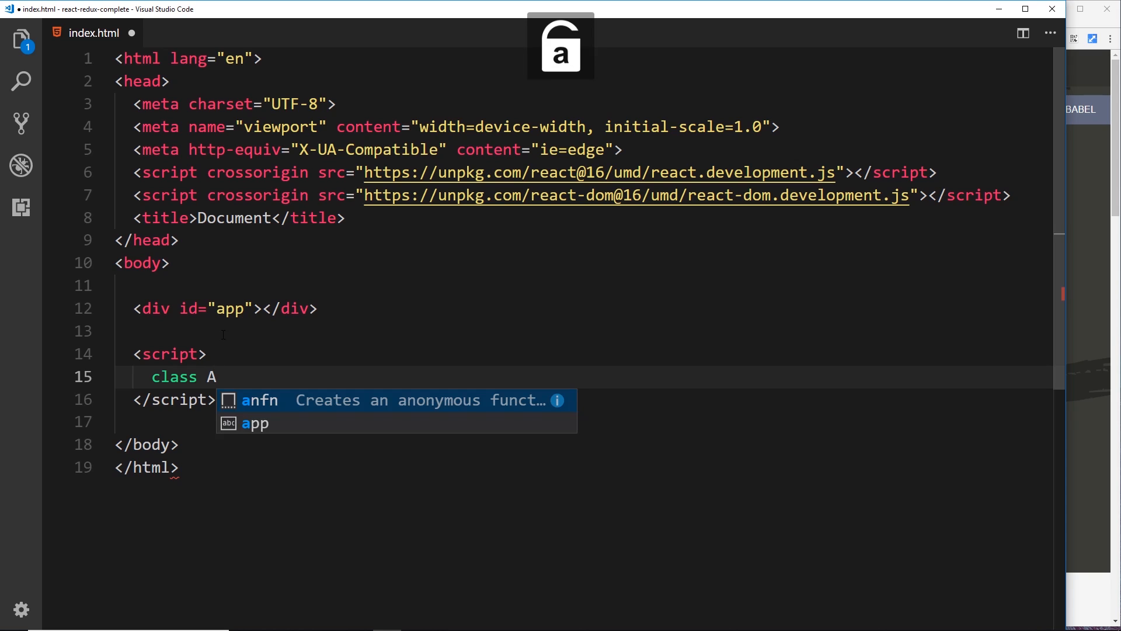
{"action": "type", "text": "pp"}
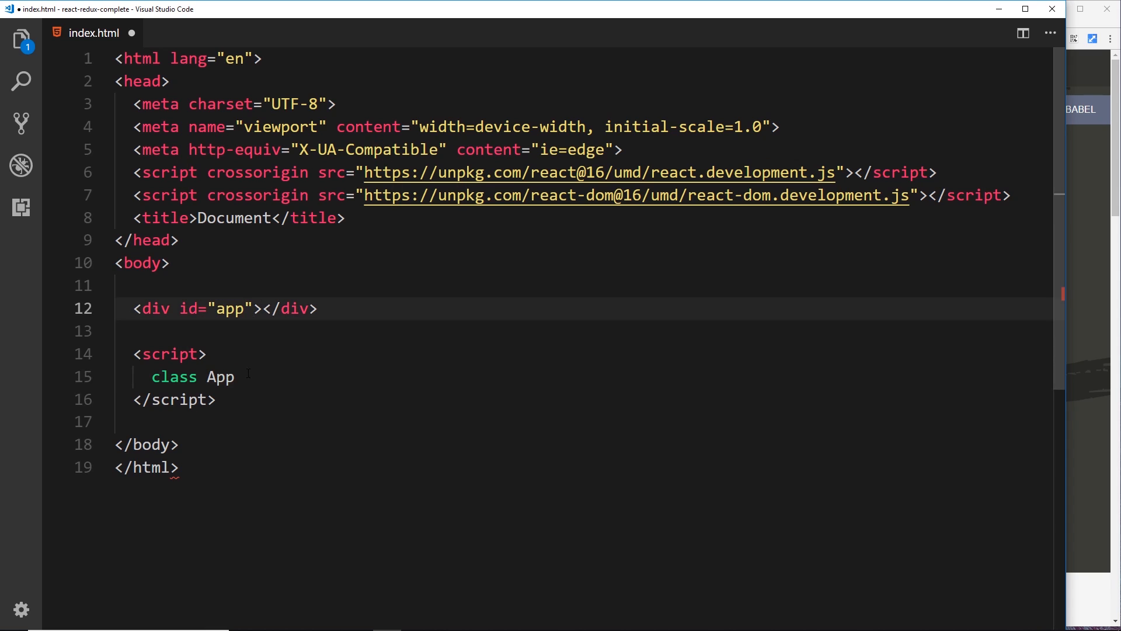
{"action": "type", "text": "extends"}
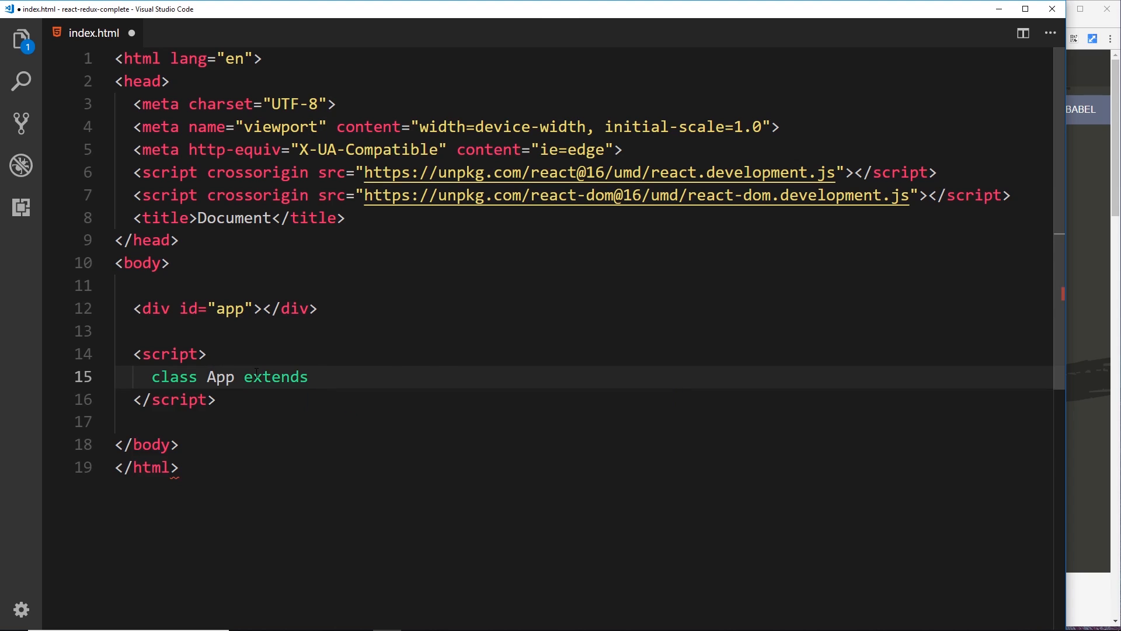
{"action": "type", "text": "React.Co"}
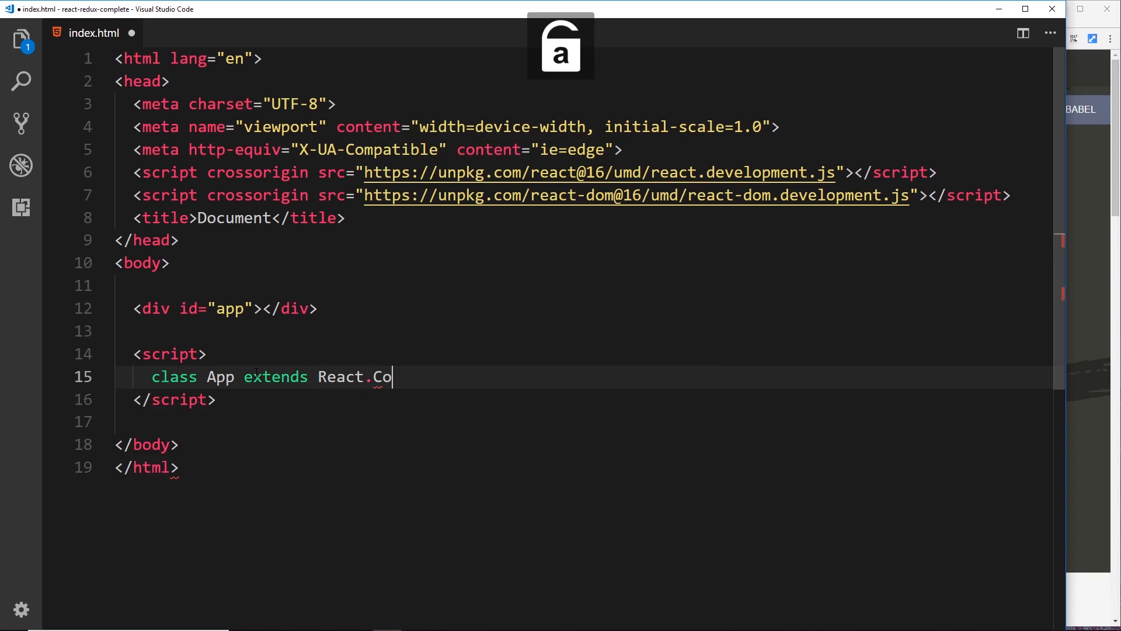
{"action": "type", "text": "mponent"}
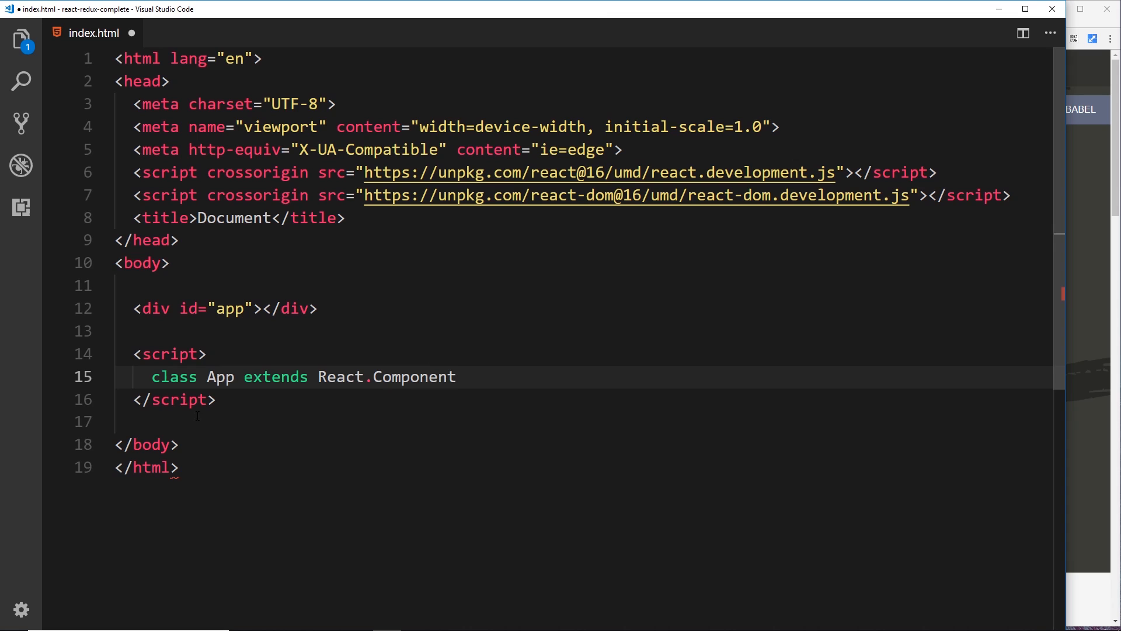
{"action": "double_click", "coordinate": [341, 377]}
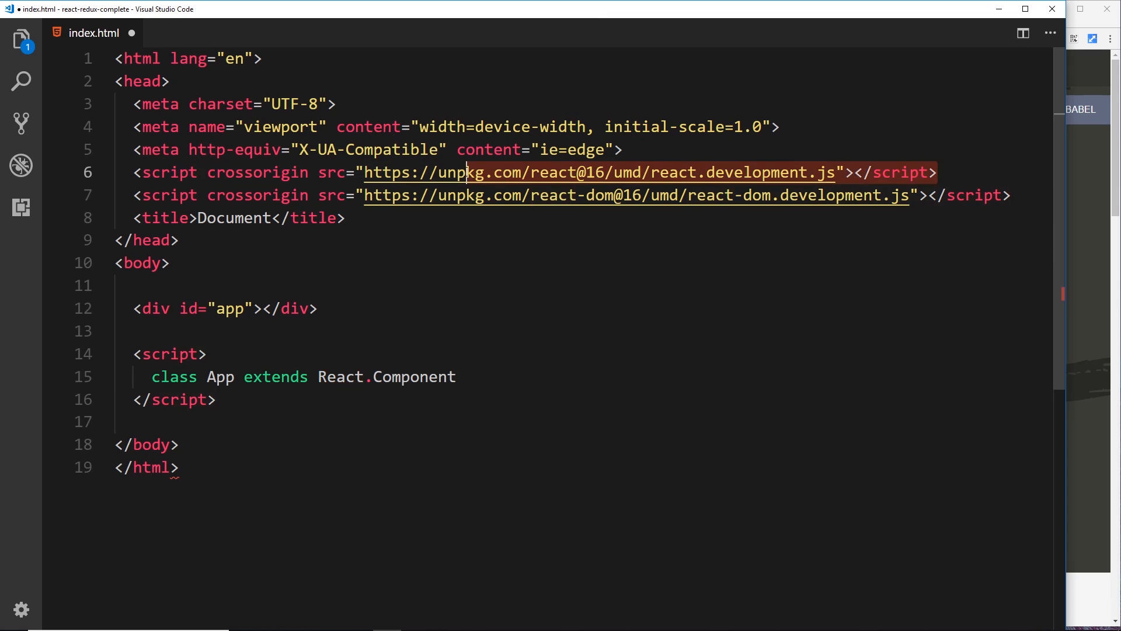
{"action": "double_click", "coordinate": [414, 376]}
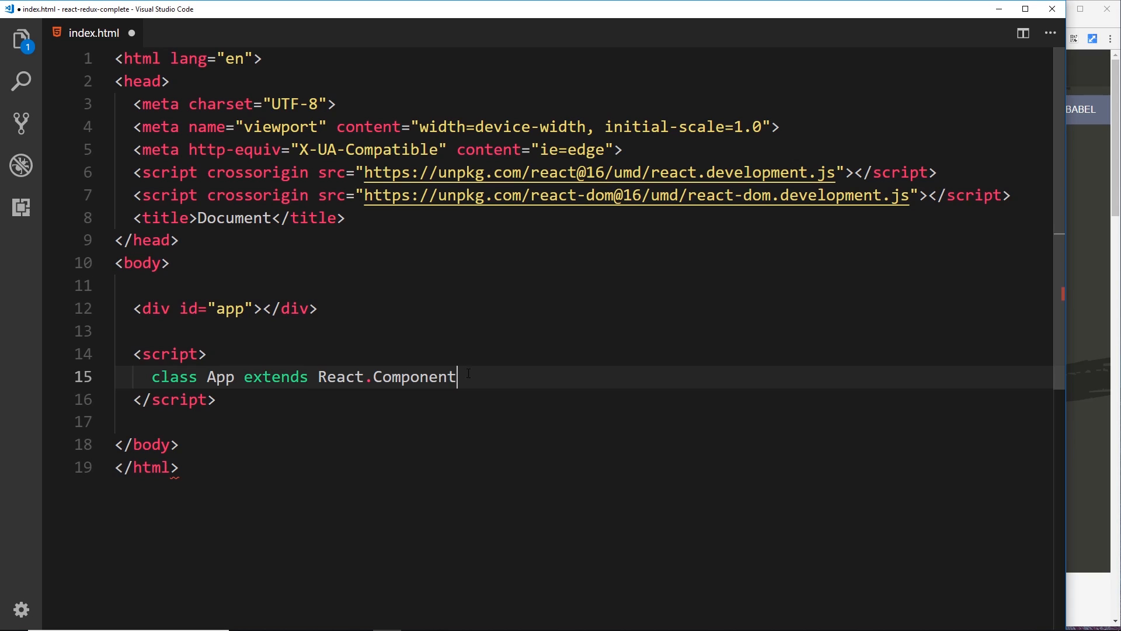
{"action": "type", "text": "{"}
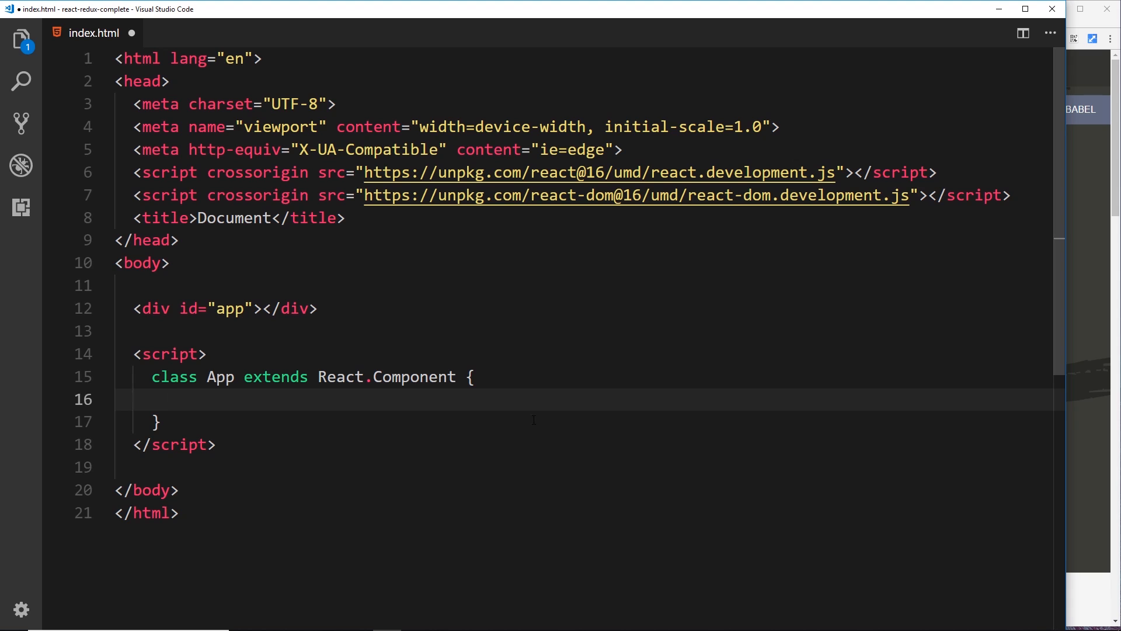
Add a render() method to App whose body is 'return (' with empty parentheses
{"action": "type", "text": "render()"}
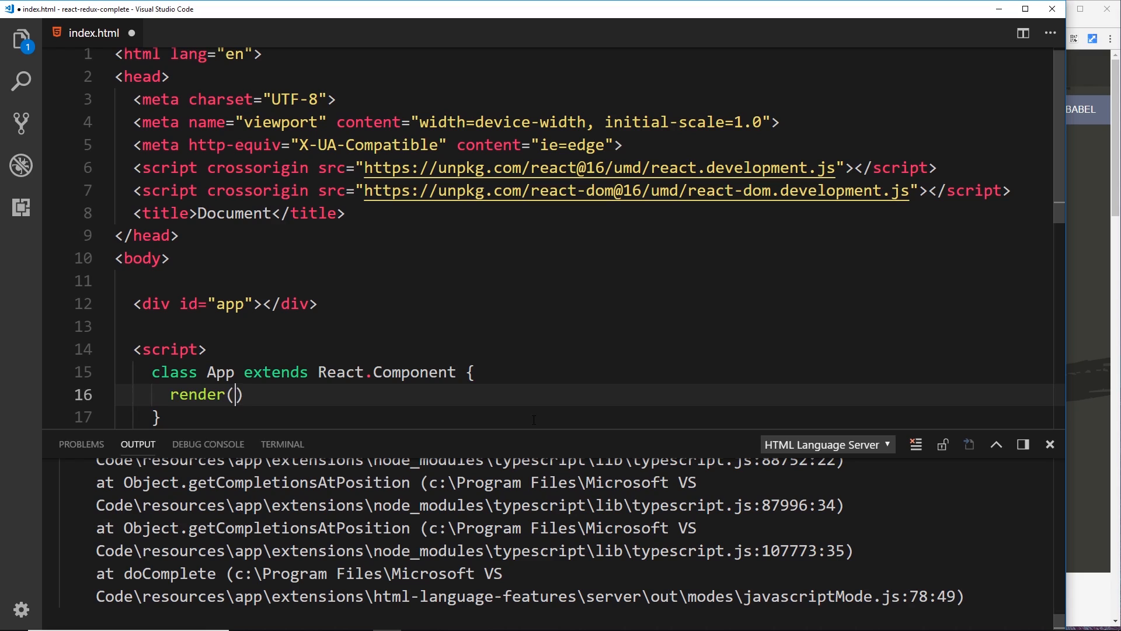
{"action": "type", "text": "{}"}
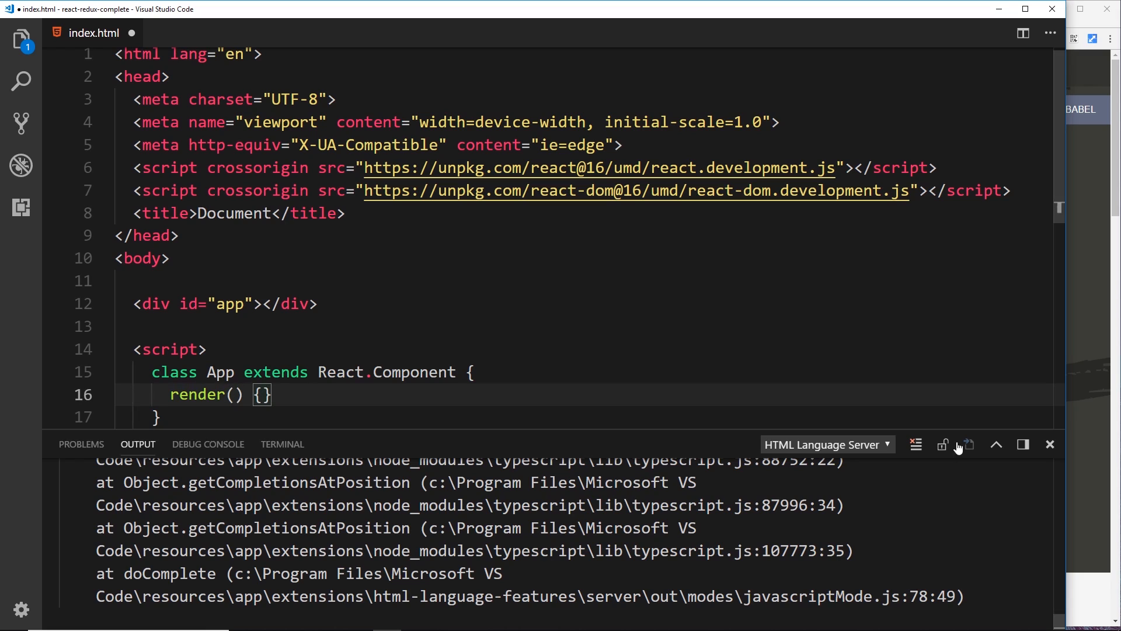
{"action": "left_click", "coordinate": [1050, 444]}
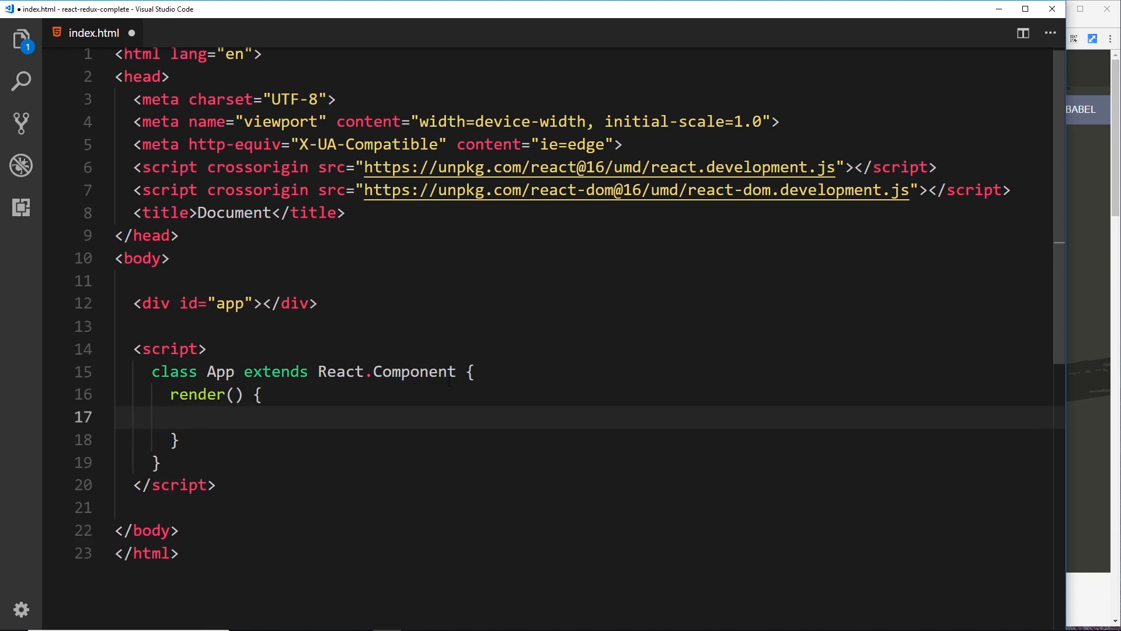
{"action": "type", "text": "return"}
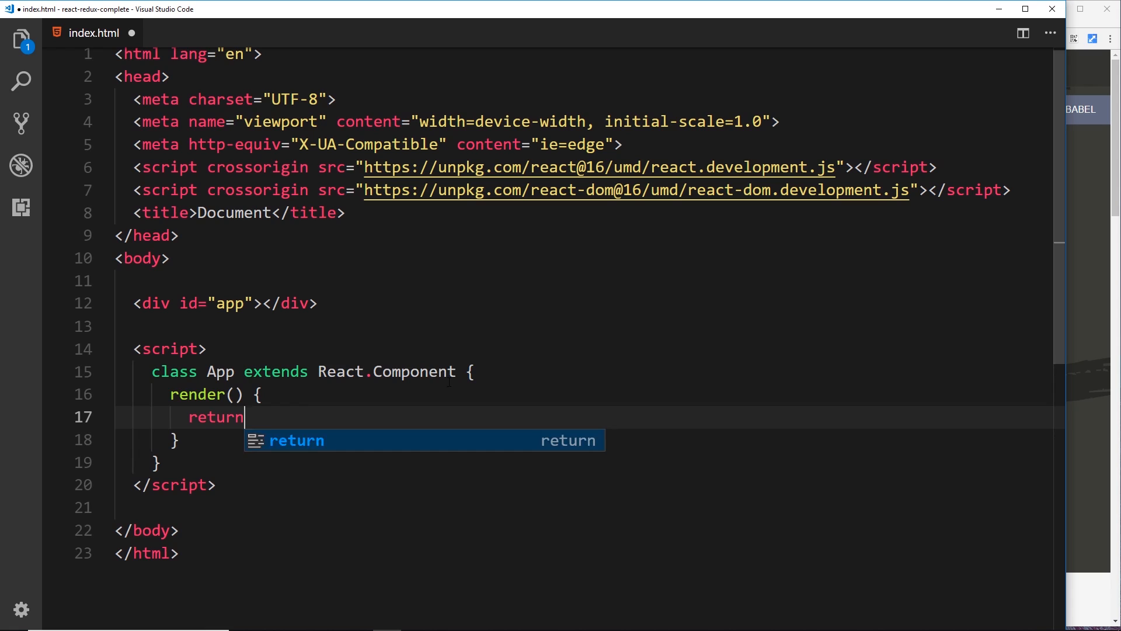
{"action": "type", "text": "("}
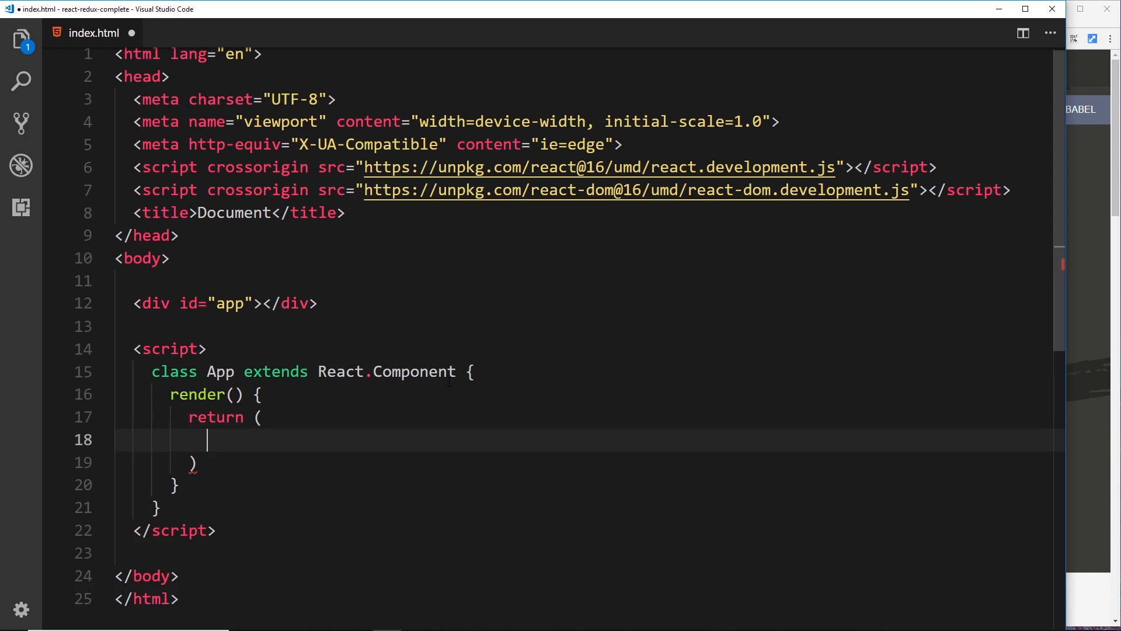
{"action": "mouse_move", "coordinate": [314, 432]}
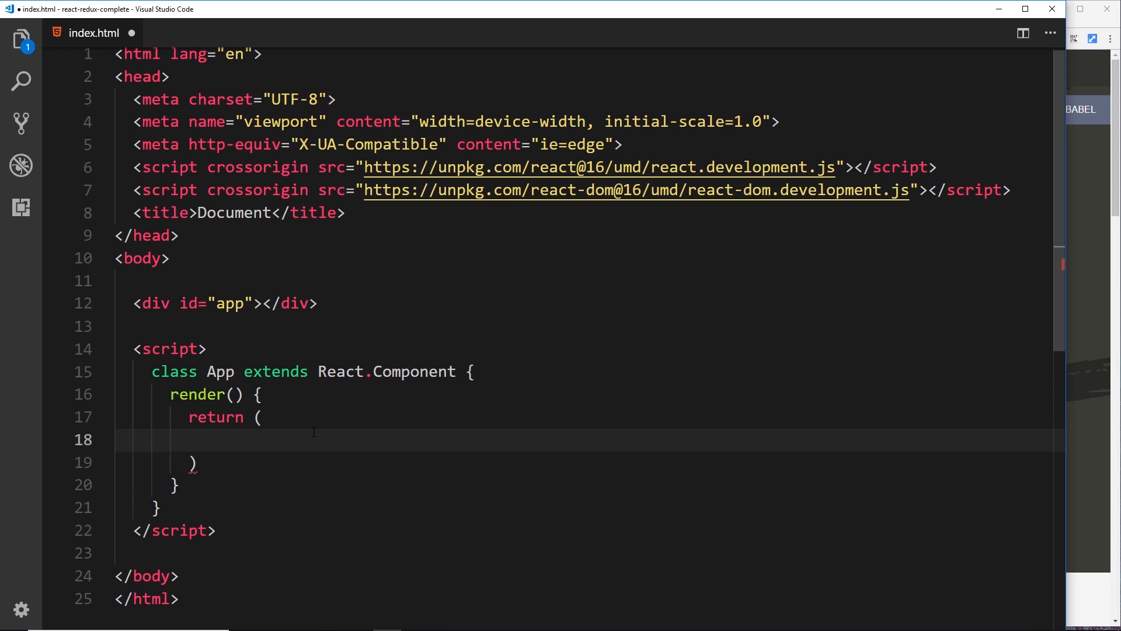
{"action": "left_click_drag", "start_coordinate": [132, 349], "coordinate": [215, 530]}
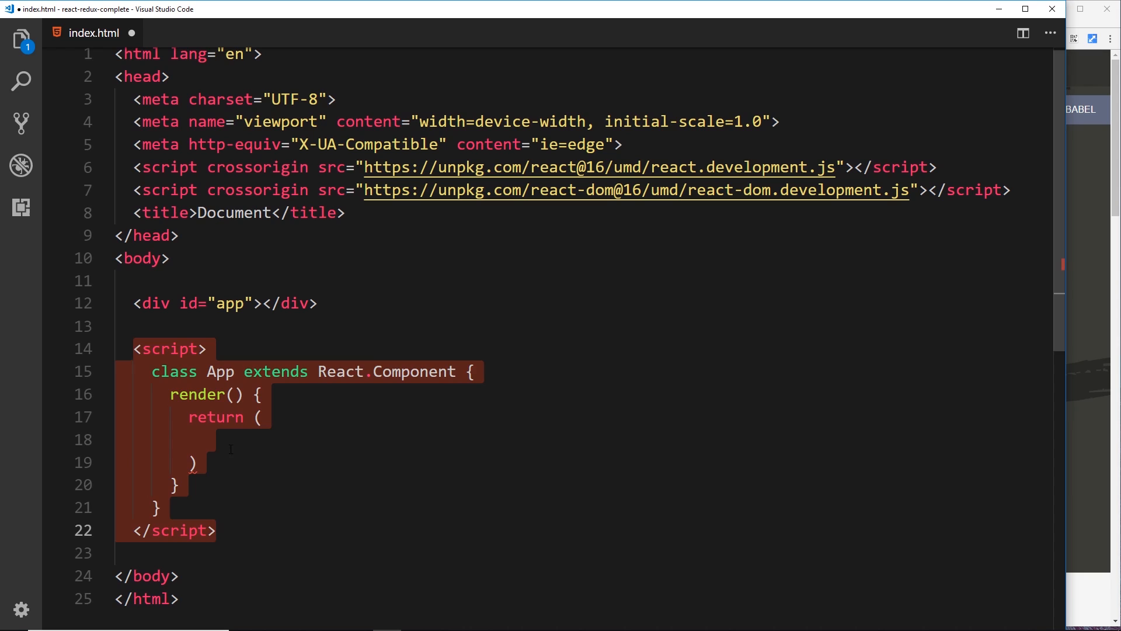
{"action": "left_click", "coordinate": [208, 439]}
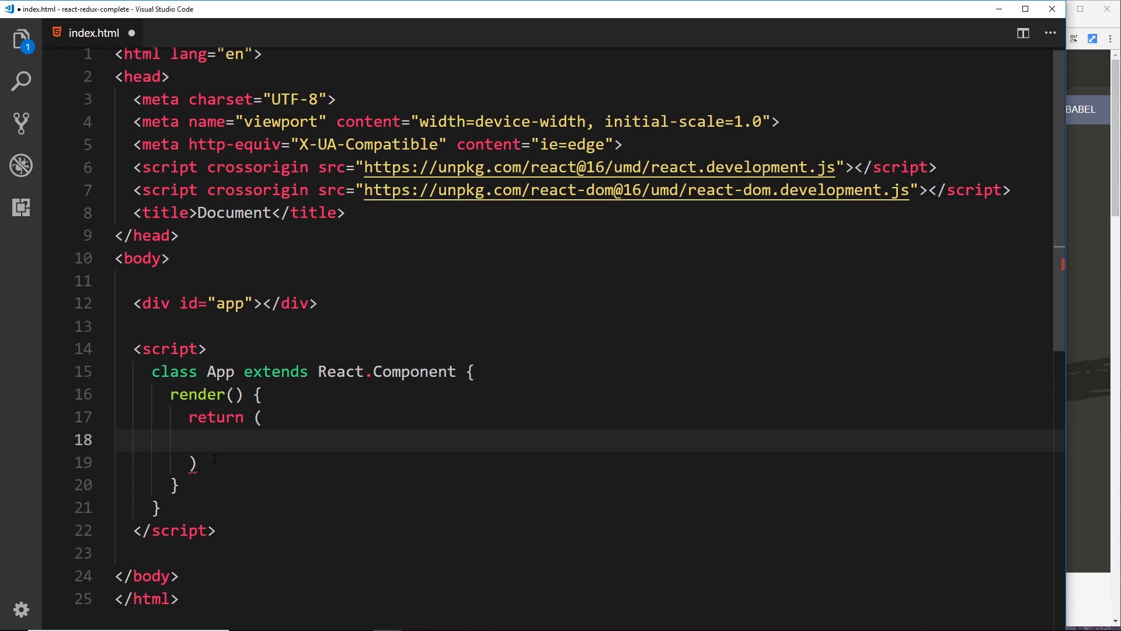
Return a div wrapping an <h1>Hey, ninjas</h1> heading from render
{"action": "type", "text": "<div>"}
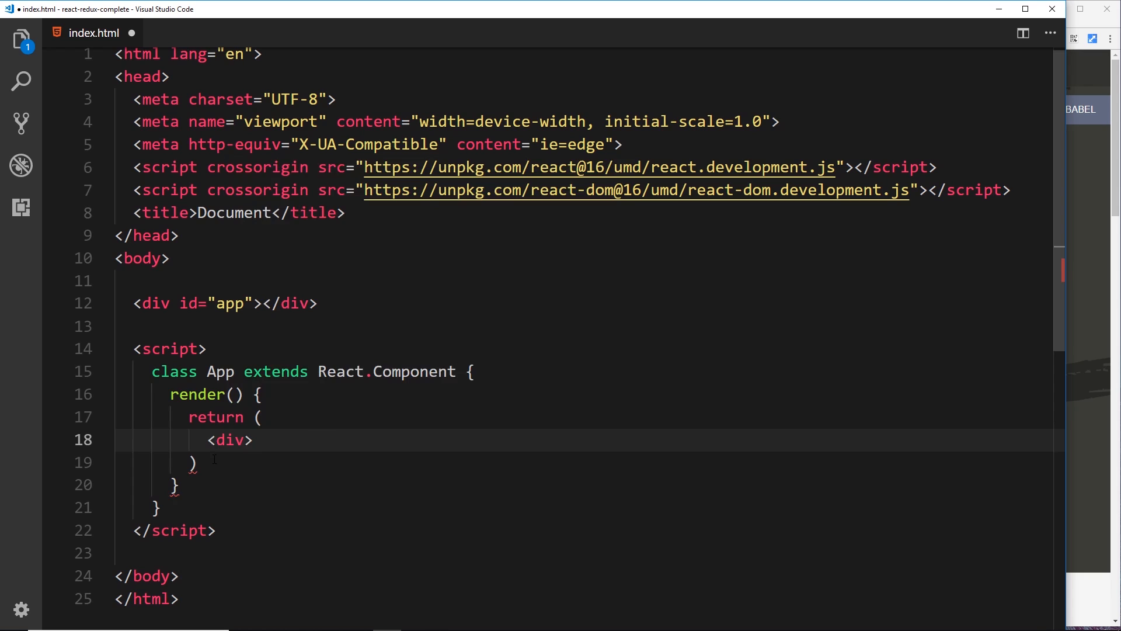
{"action": "type", "text": "</div>"}
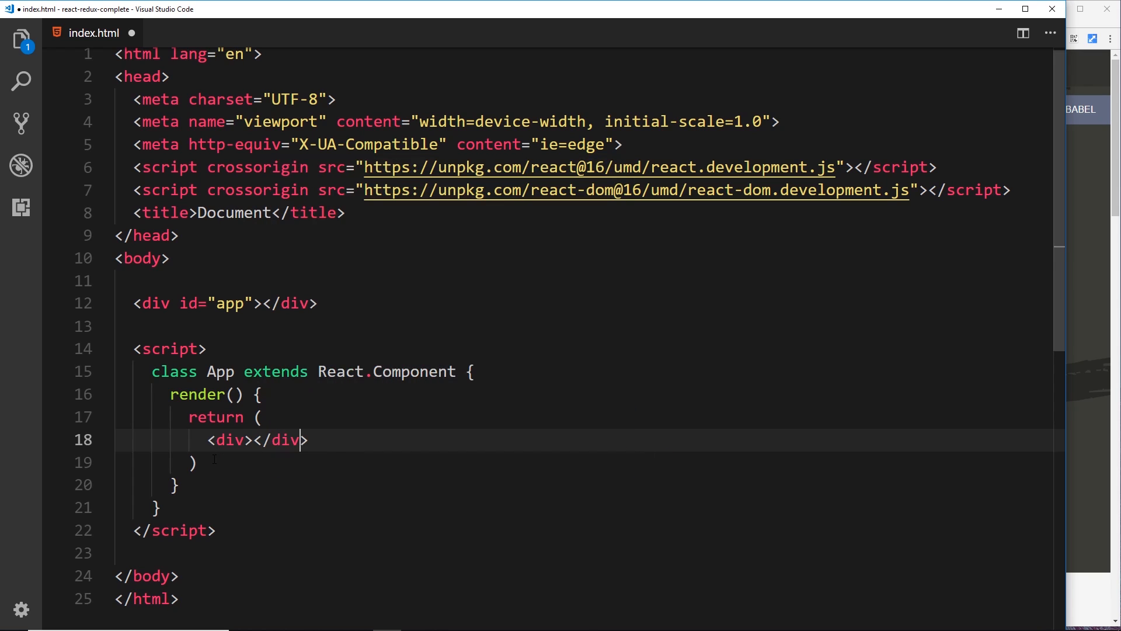
{"action": "key", "text": "Enter"}
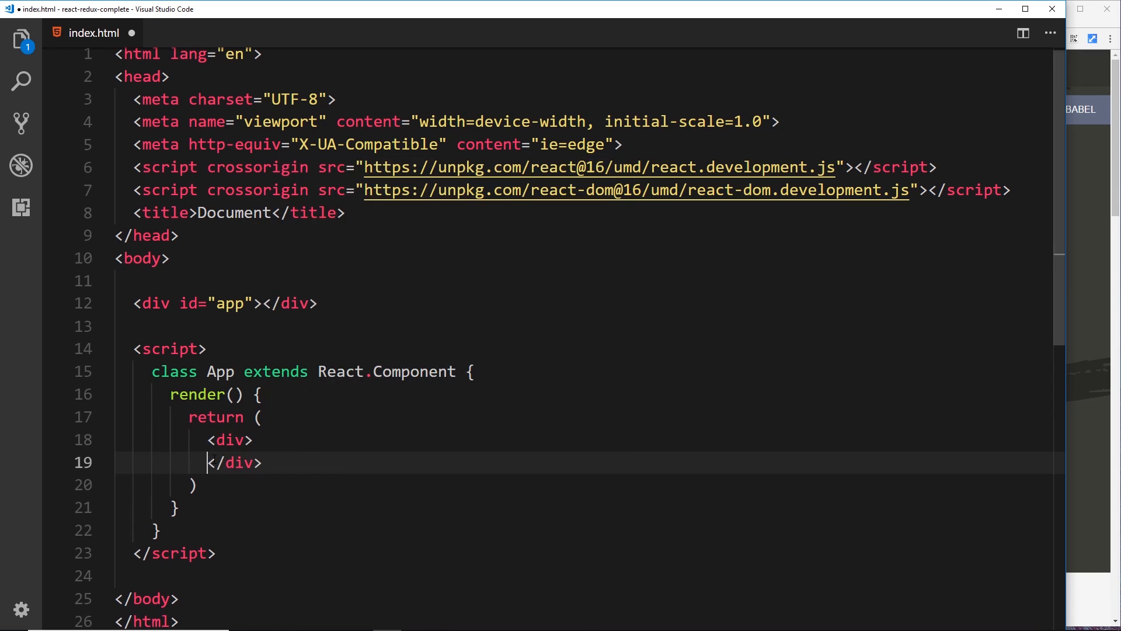
{"action": "type", "text": "<h"}
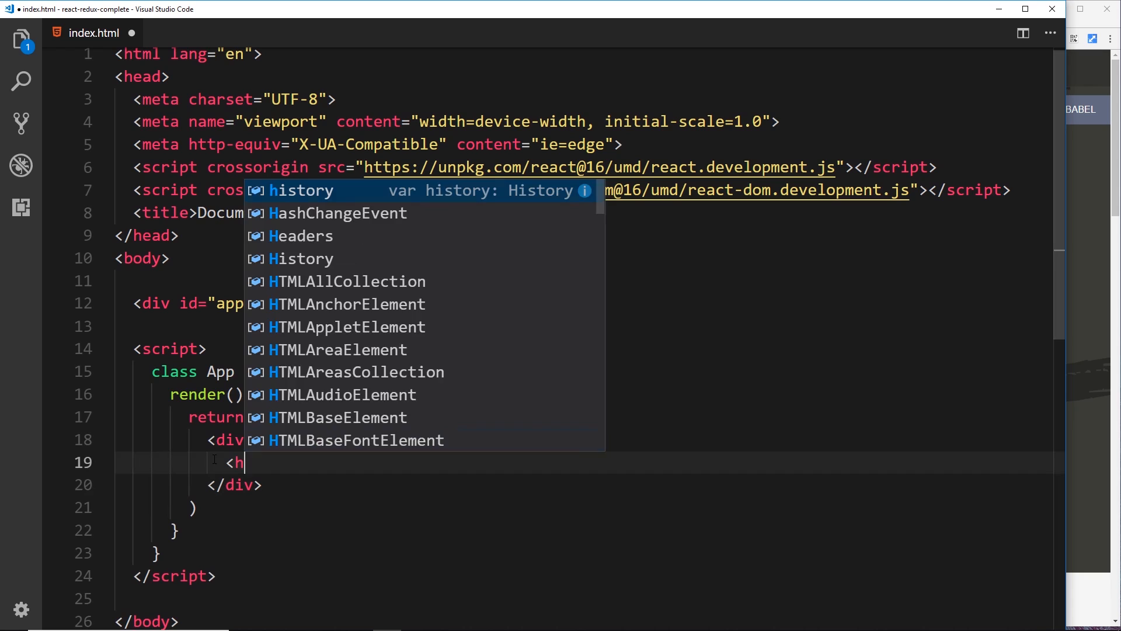
{"action": "type", "text": "1>He"}
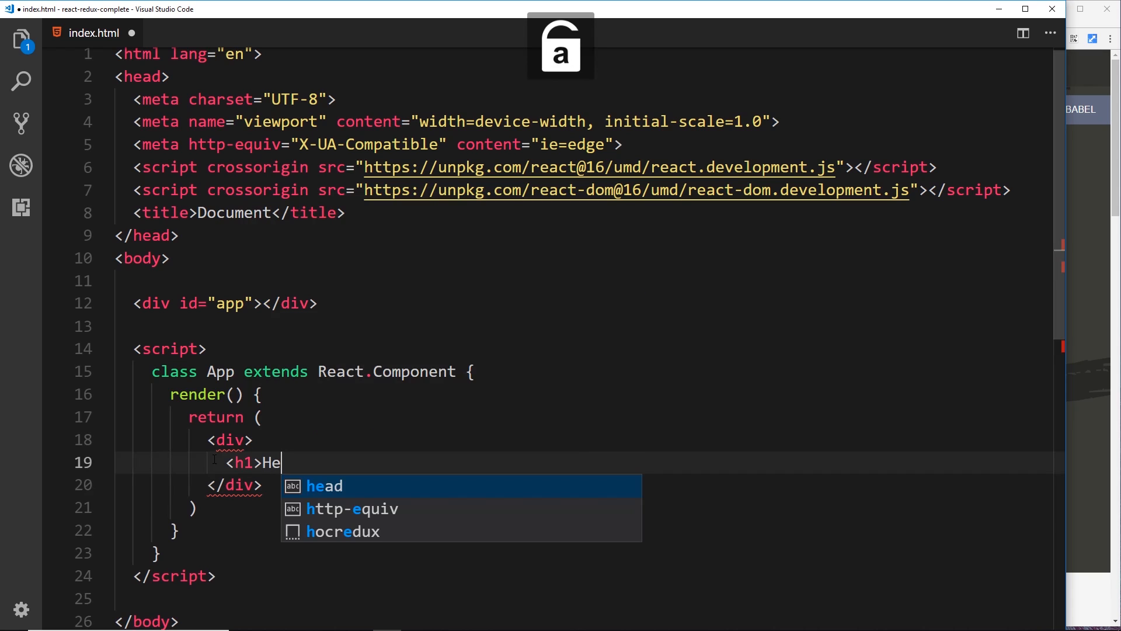
{"action": "type", "text": "y, ninj"}
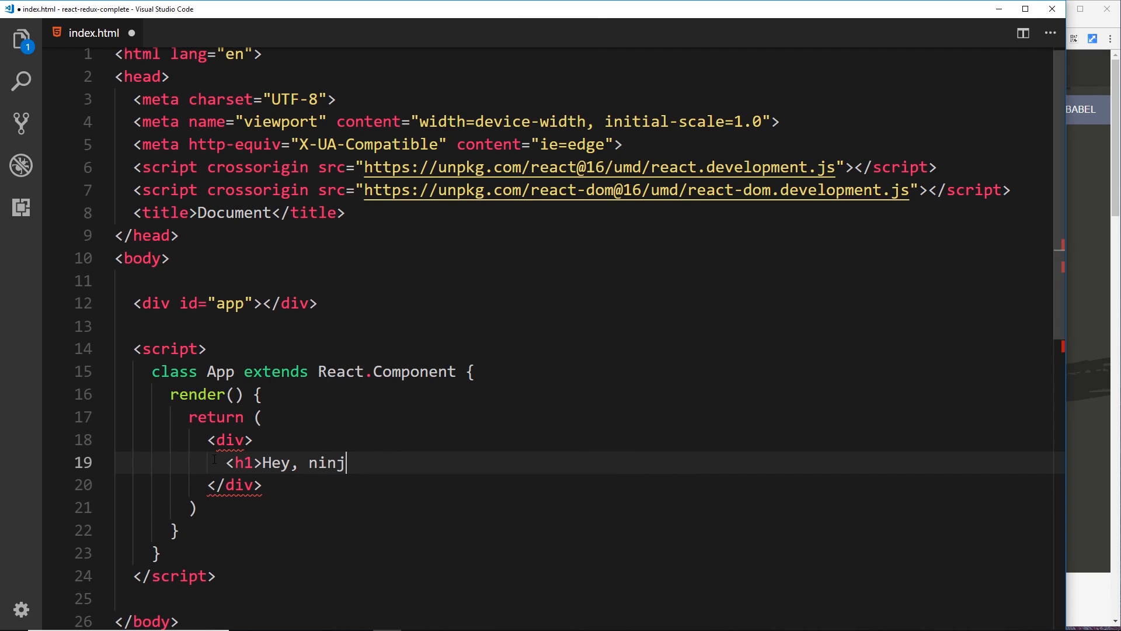
{"action": "type", "text": "as</h1>"}
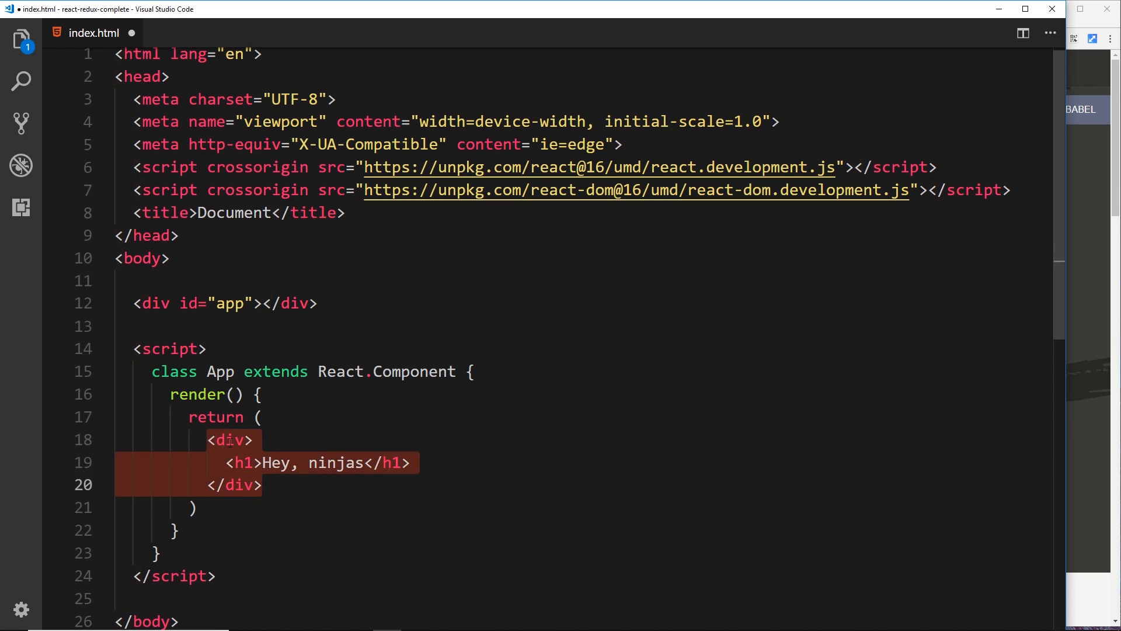
Tidy the lines around the heading, removing the extra blank line
{"action": "left_click", "coordinate": [227, 485]}
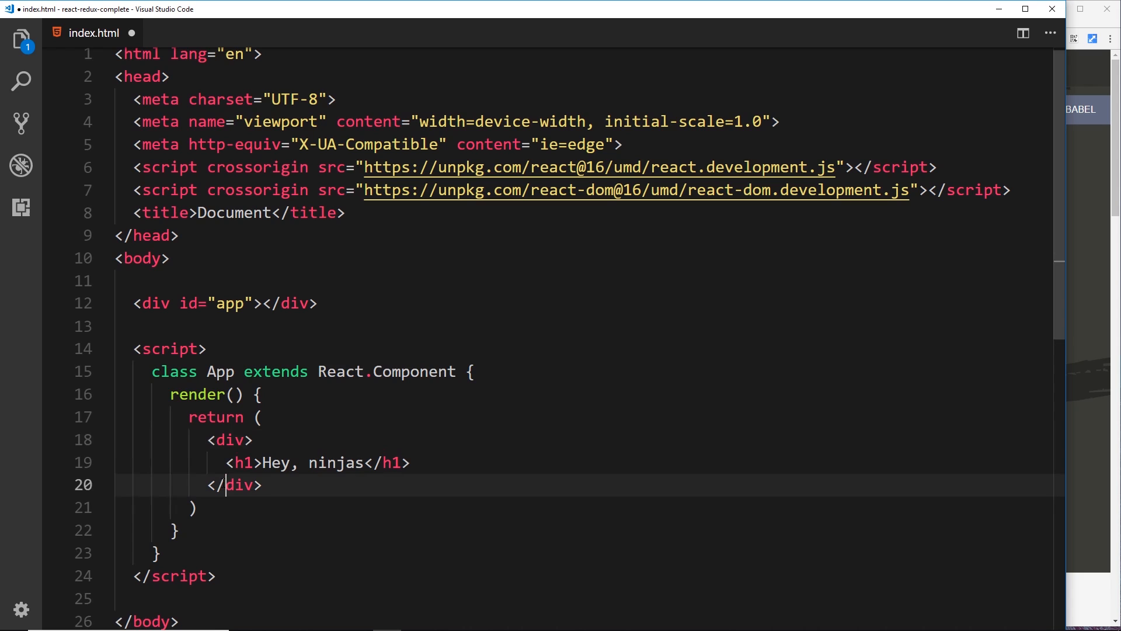
{"action": "left_click", "coordinate": [414, 462]}
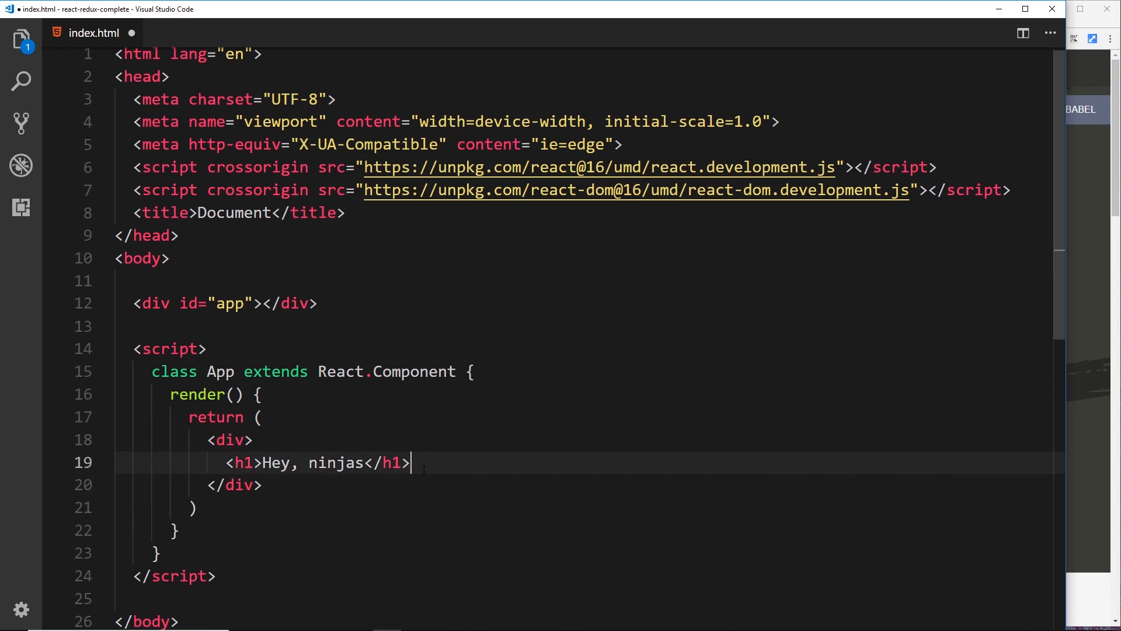
{"action": "key", "text": "Enter"}
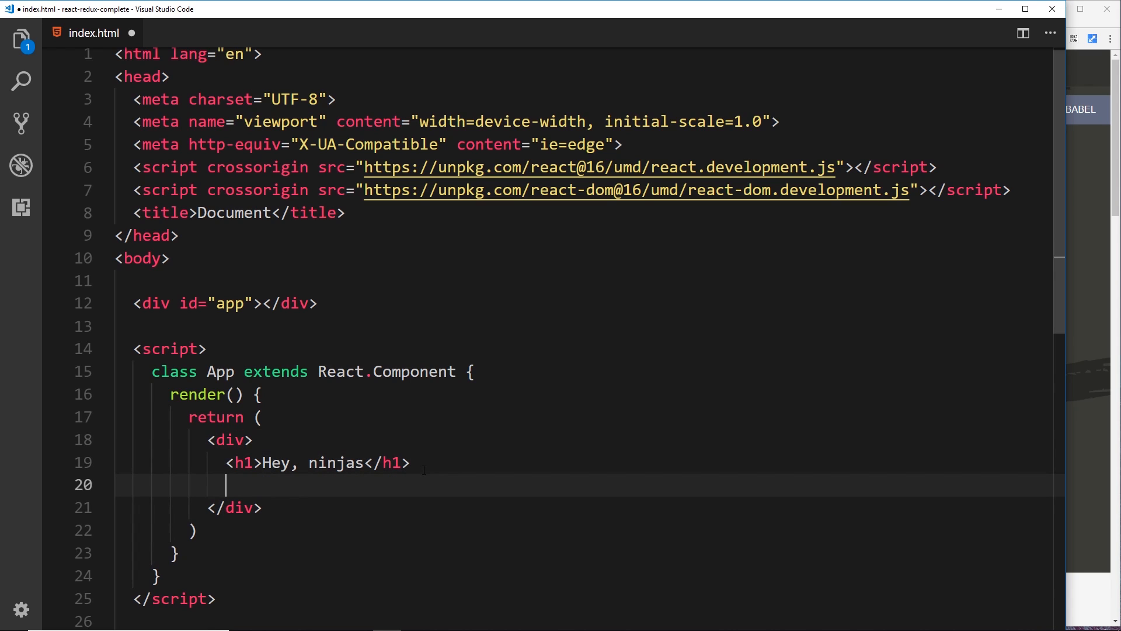
{"action": "key", "text": "Backspace"}
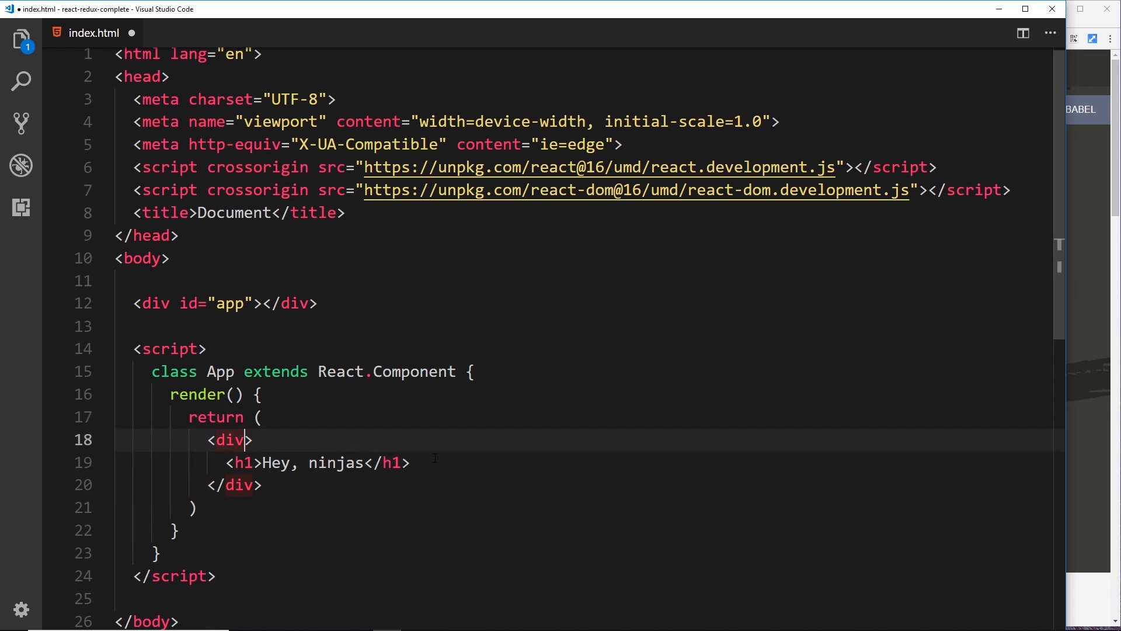
Give the wrapping div className="app-content"
{"action": "type", "text": "class=\"\""}
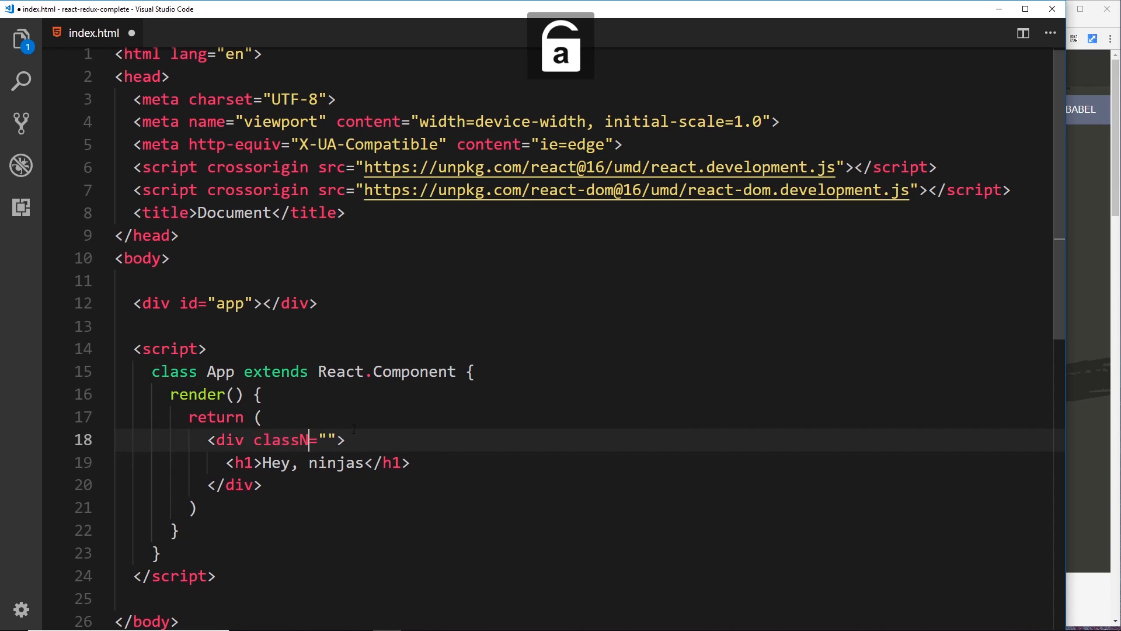
{"action": "type", "text": "ame"}
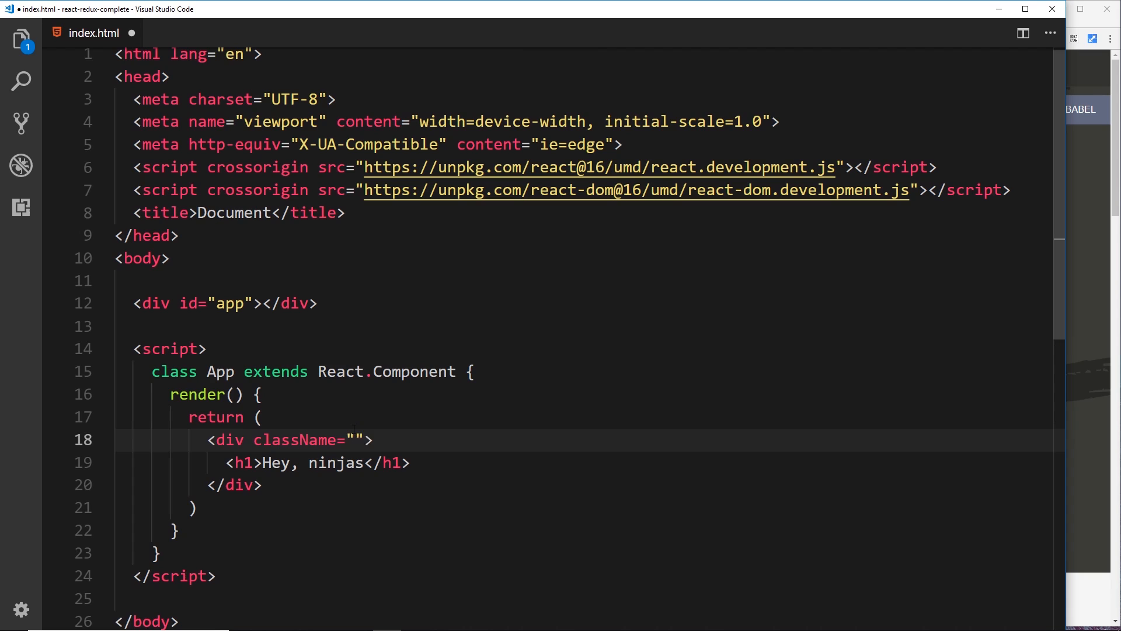
{"action": "type", "text": "app-content"}
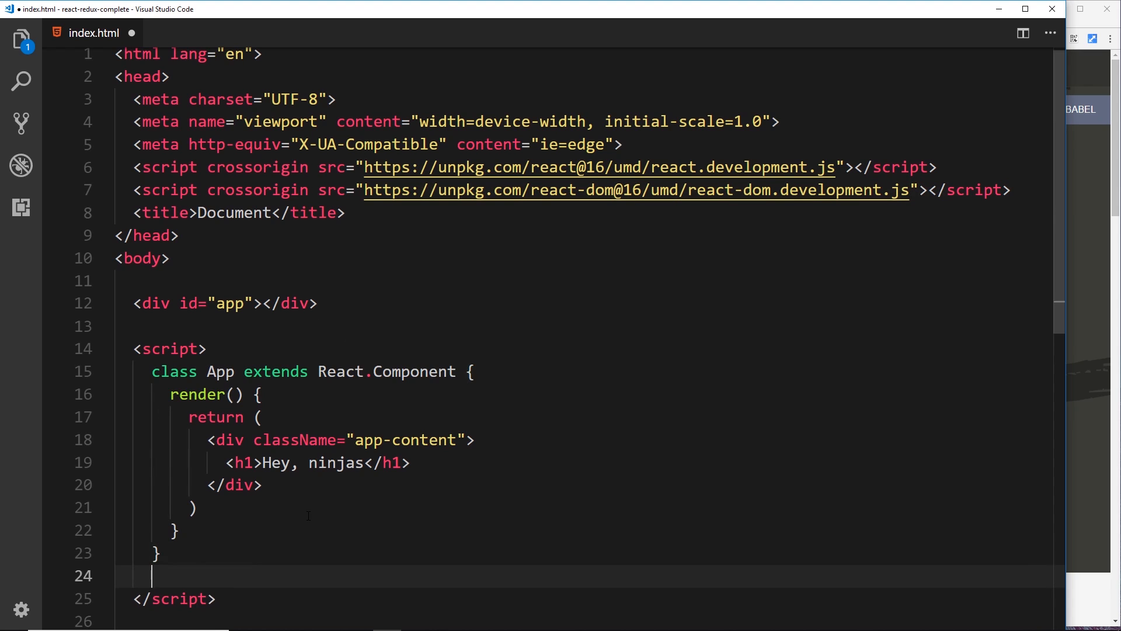
Write ReactDOM.render(<App />, document.getElementById('app')) below the class
{"action": "type", "text": "ReactDOM"}
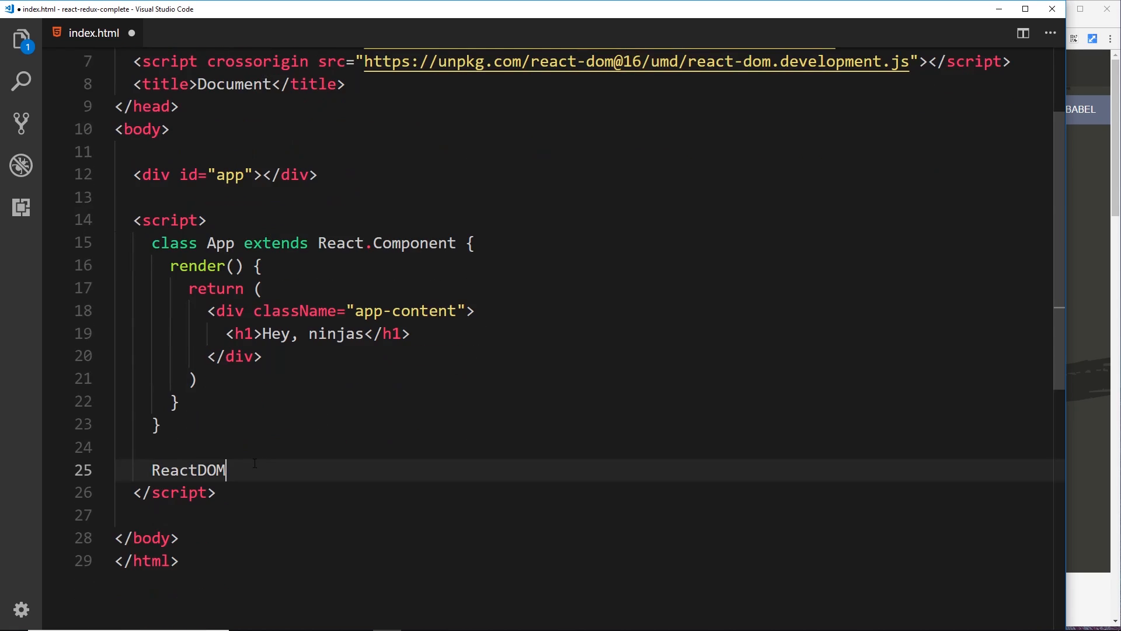
{"action": "type", "text": ".render("}
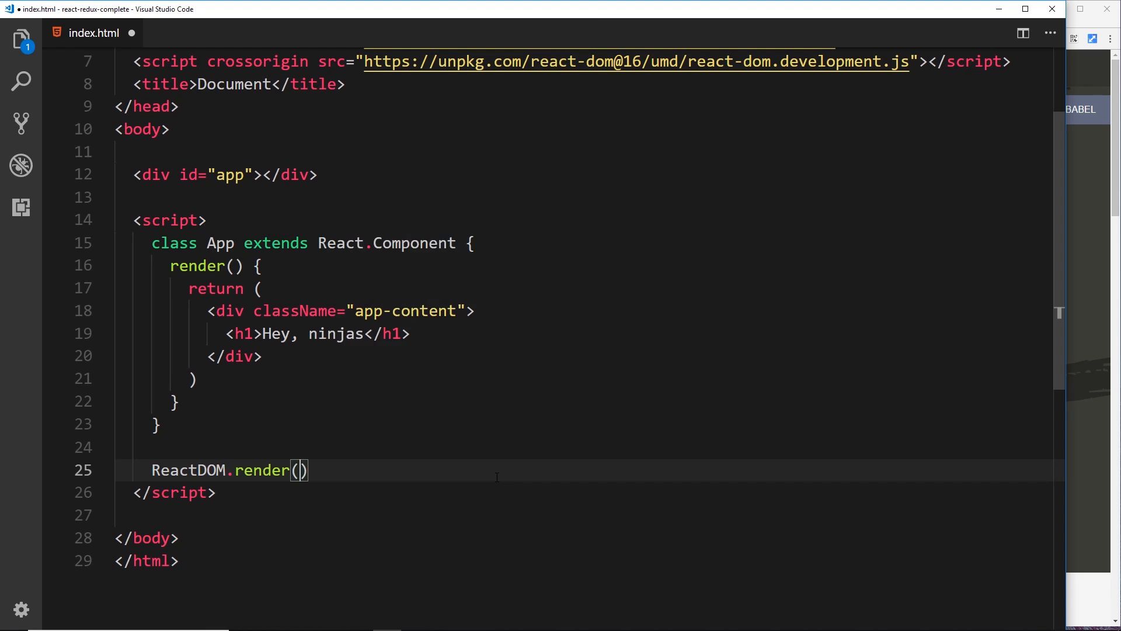
{"action": "type", "text": "<App />"}
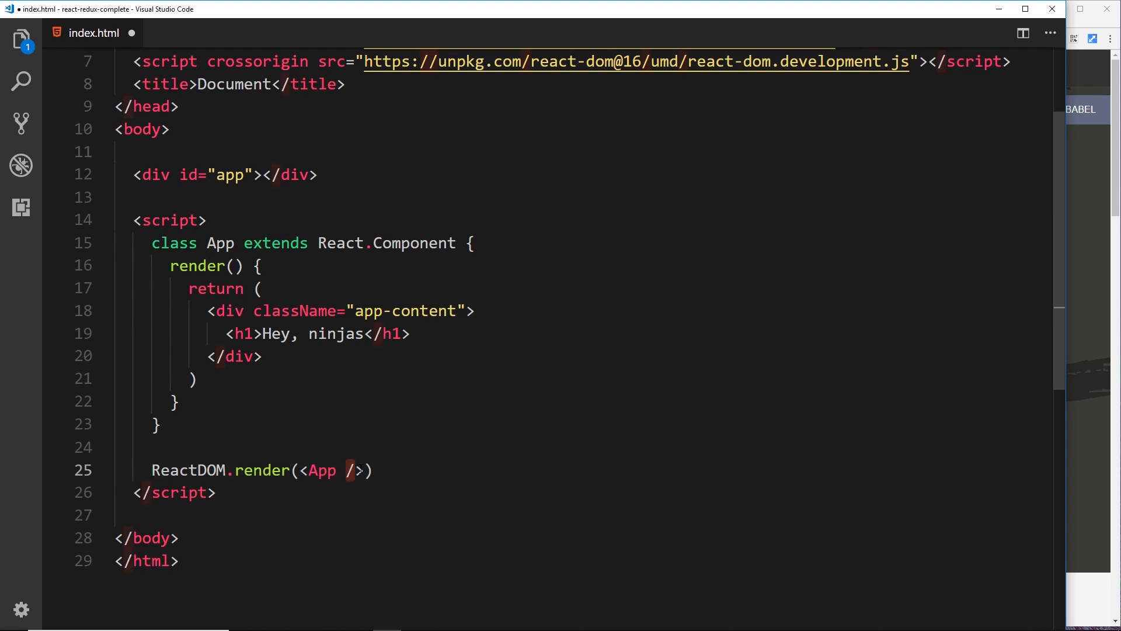
{"action": "type", "text": ","}
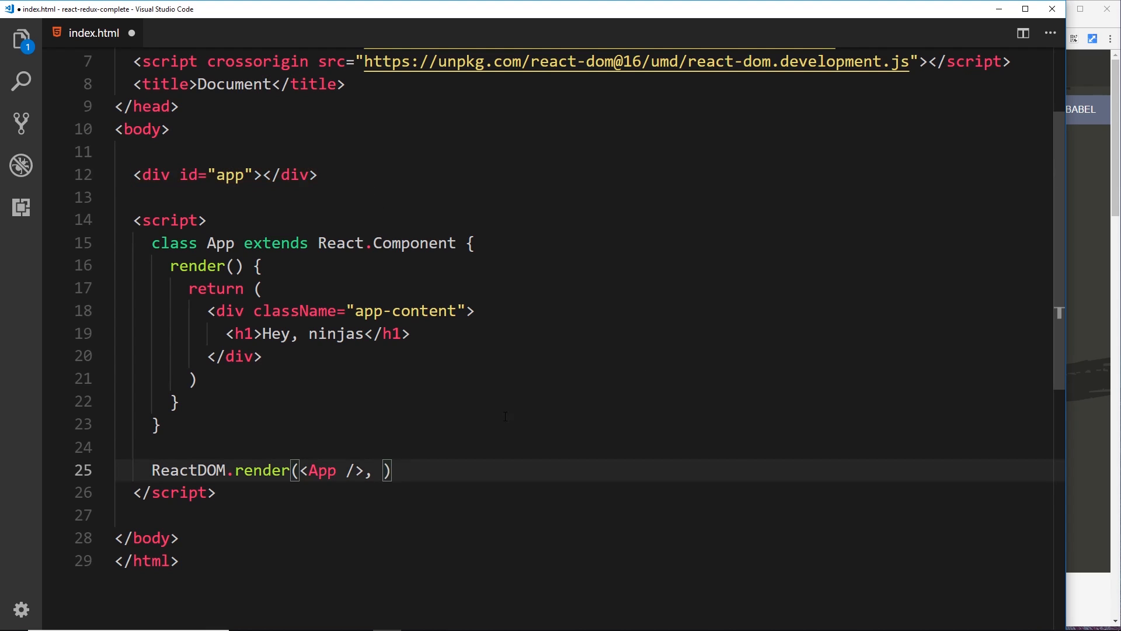
{"action": "type", "text": "document"}
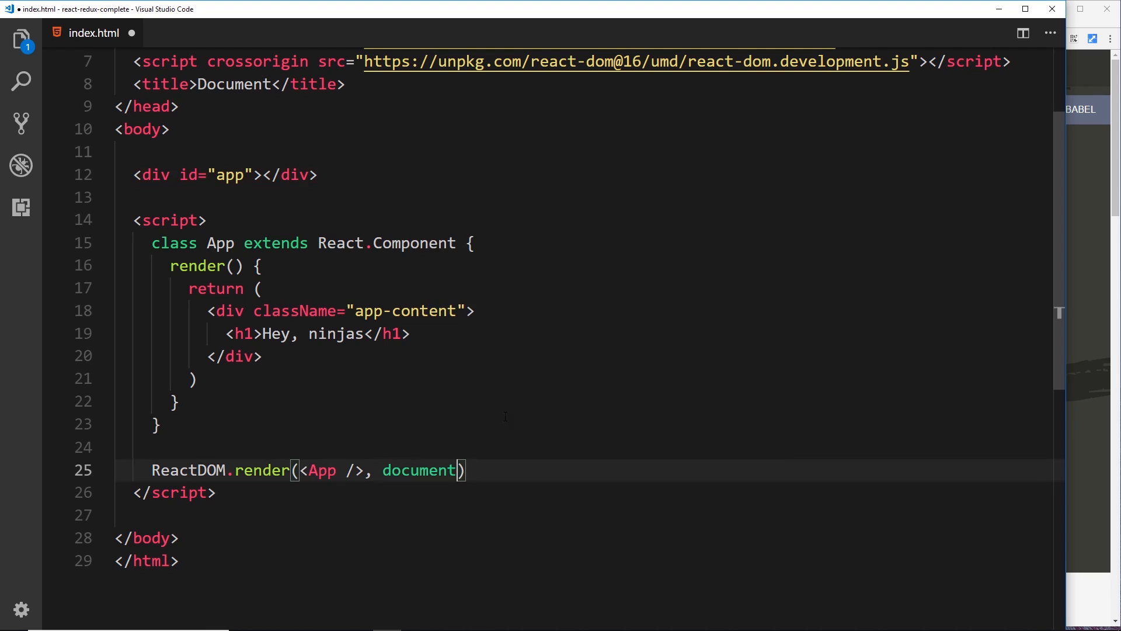
{"action": "type", "text": ".getElementById"}
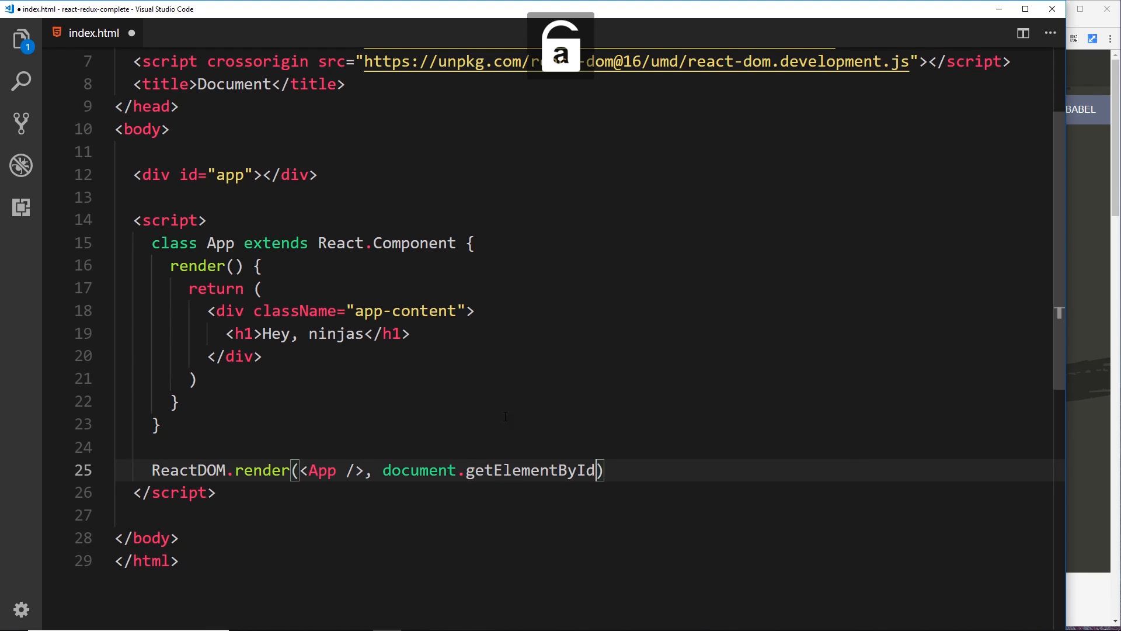
{"action": "type", "text": "('app'"}
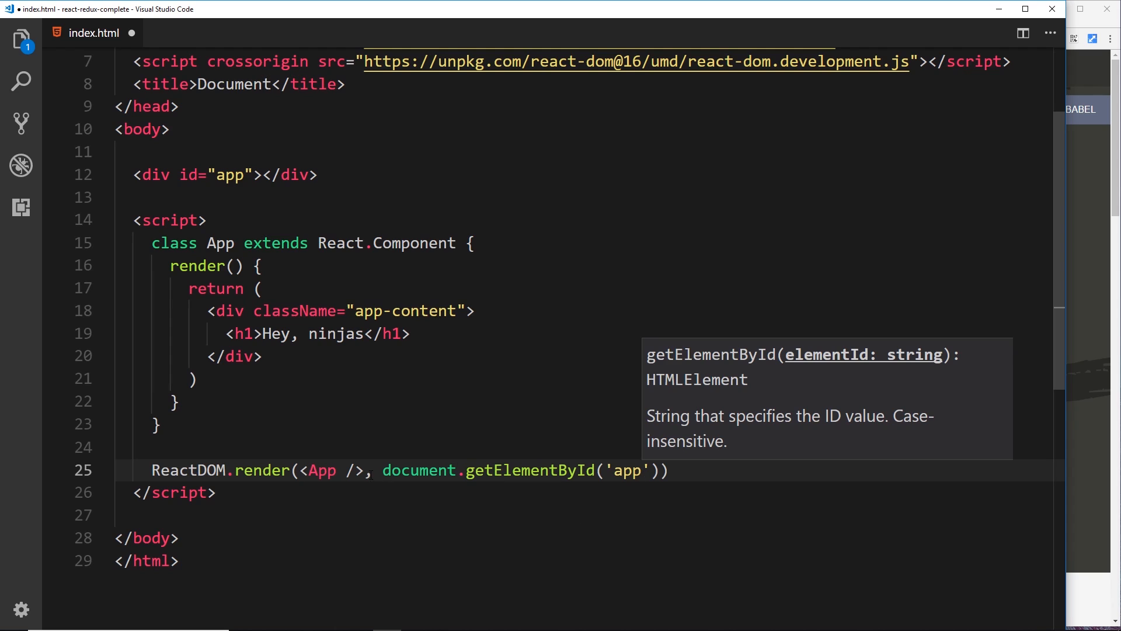
Highlight the getElementById('app') argument and terminate the call with a semicolon
{"action": "left_click", "coordinate": [320, 469]}
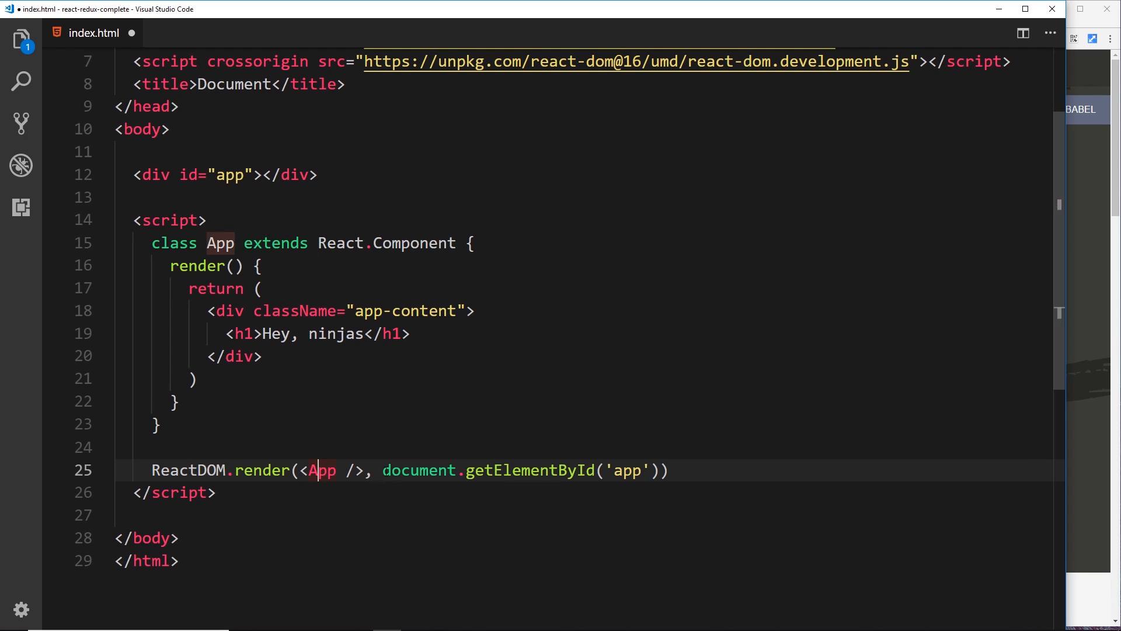
{"action": "left_click_drag", "start_coordinate": [382, 470], "coordinate": [657, 470]}
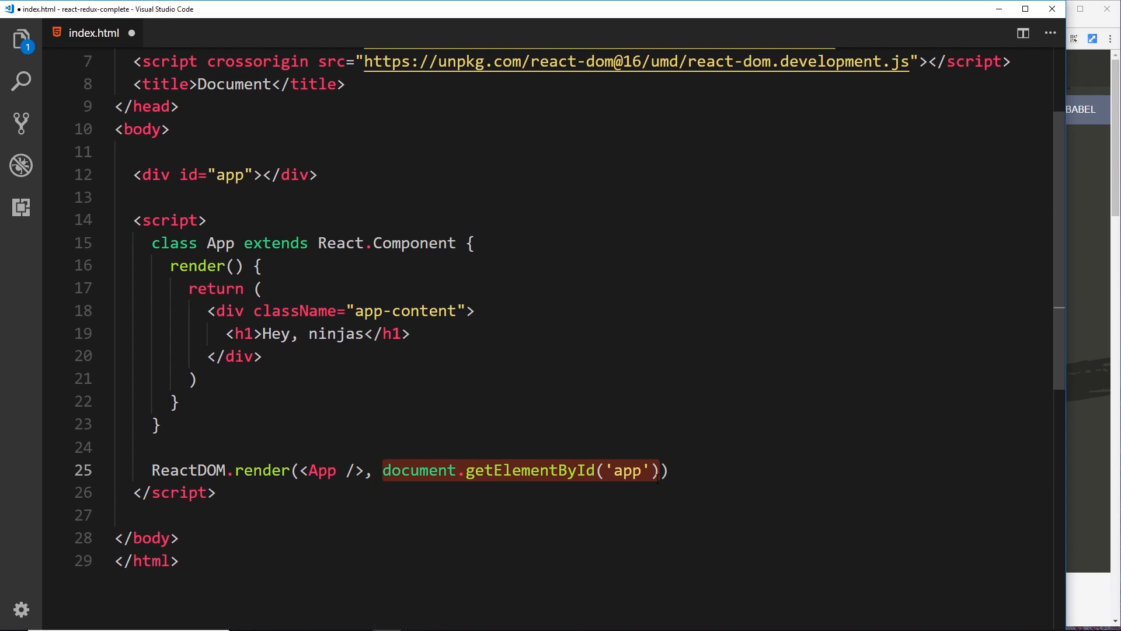
{"action": "type", "text": ";"}
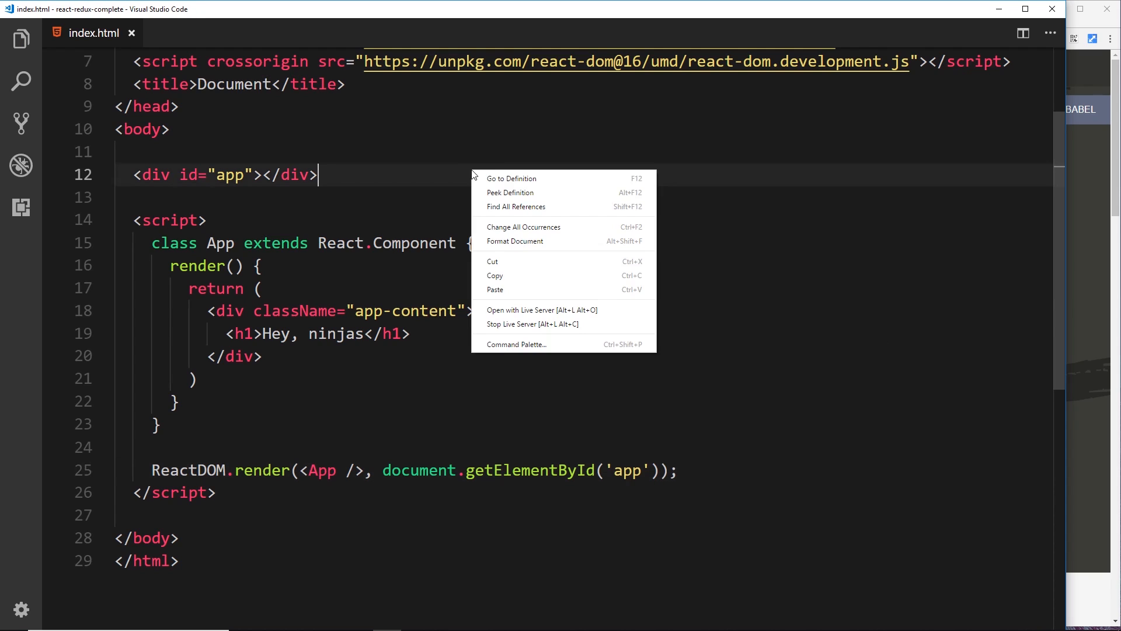
{"action": "mouse_move", "coordinate": [541, 310]}
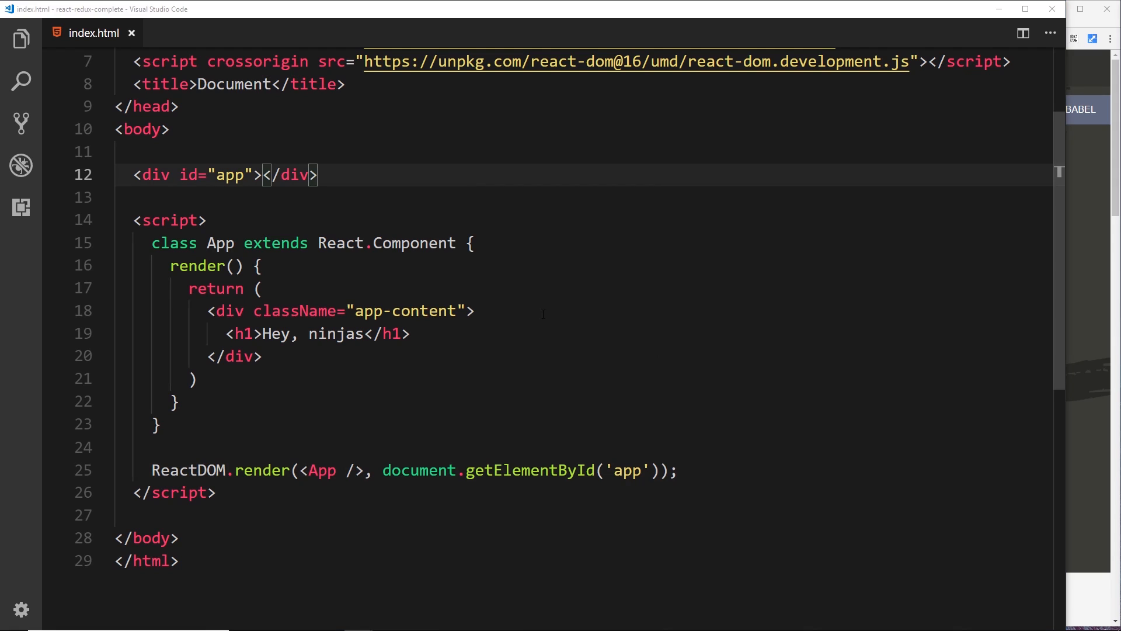
Show the installed extensions, including Live Server, in the Extensions panel
{"action": "left_click", "coordinate": [20, 207]}
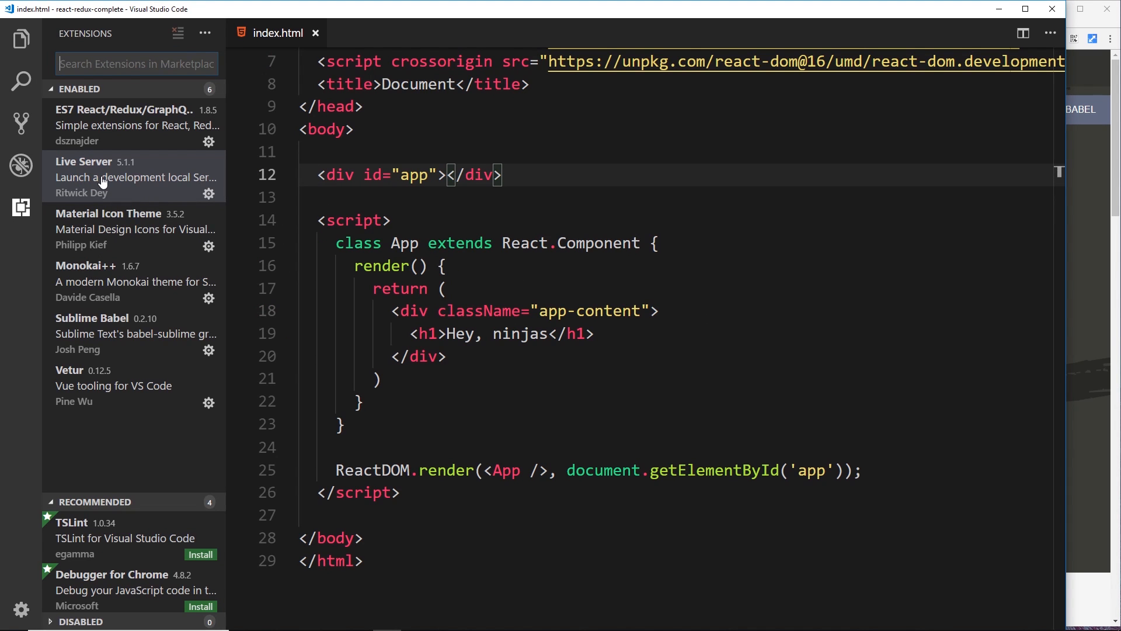
{"action": "mouse_move", "coordinate": [145, 188]}
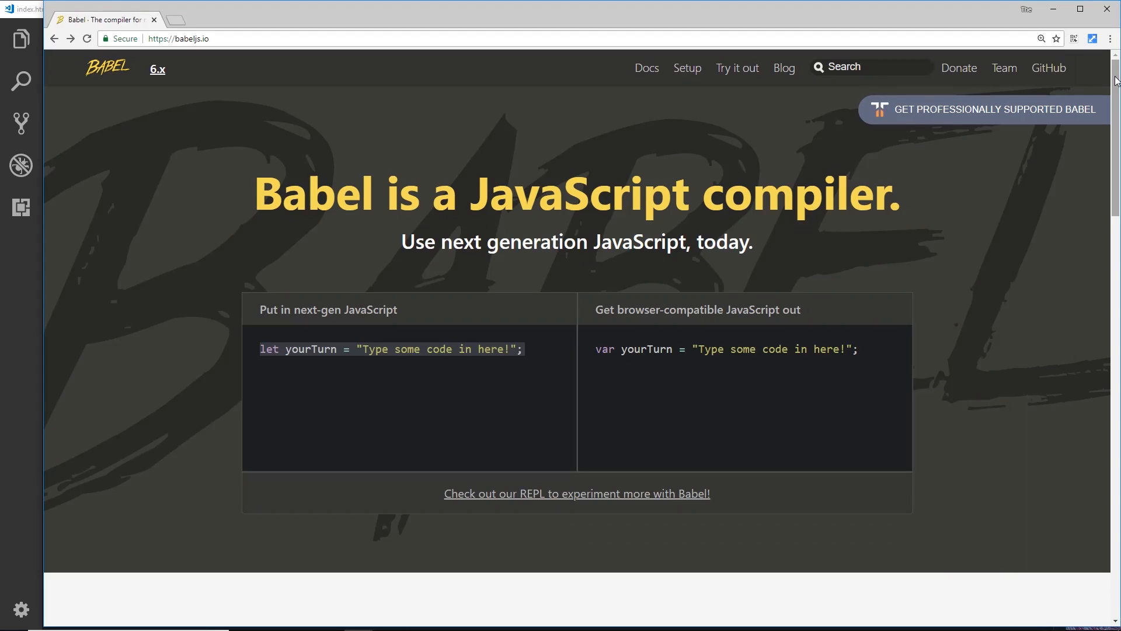
View the 'Uncaught SyntaxError: Unexpected token <' error in Chrome's DevTools console
{"action": "right_click", "coordinate": [448, 243]}
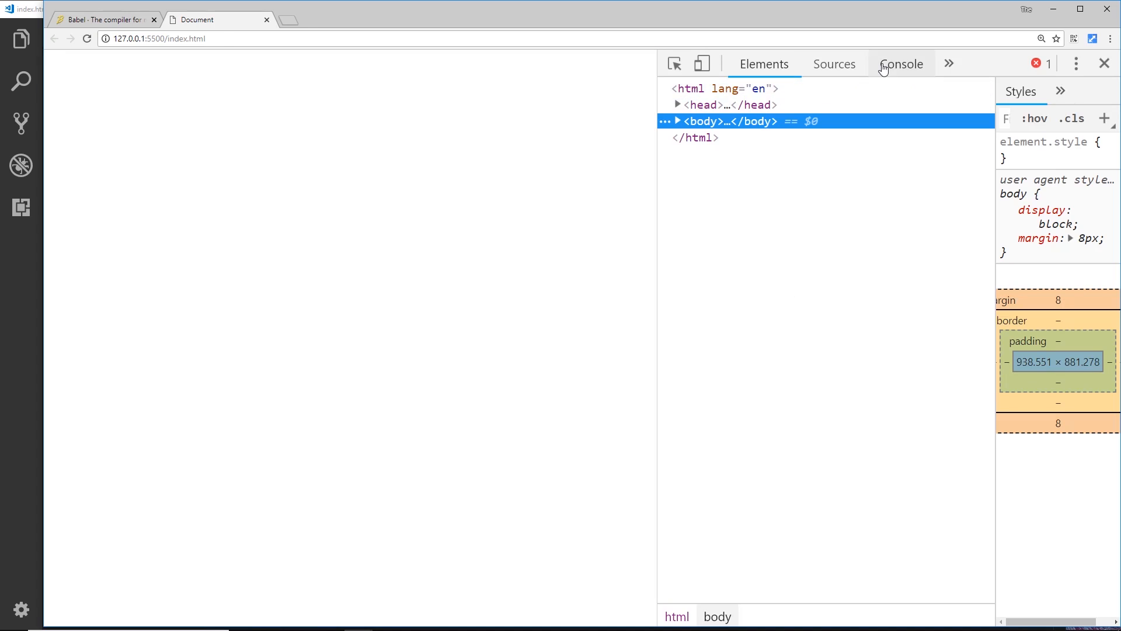
{"action": "left_click", "coordinate": [901, 63]}
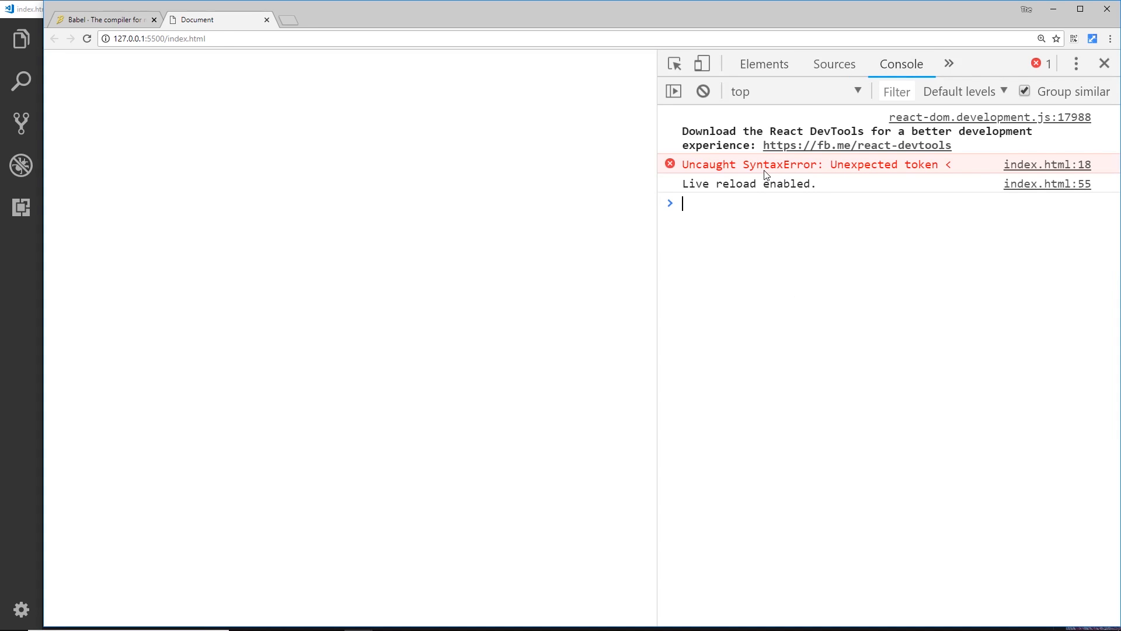
{"action": "mouse_move", "coordinate": [950, 171]}
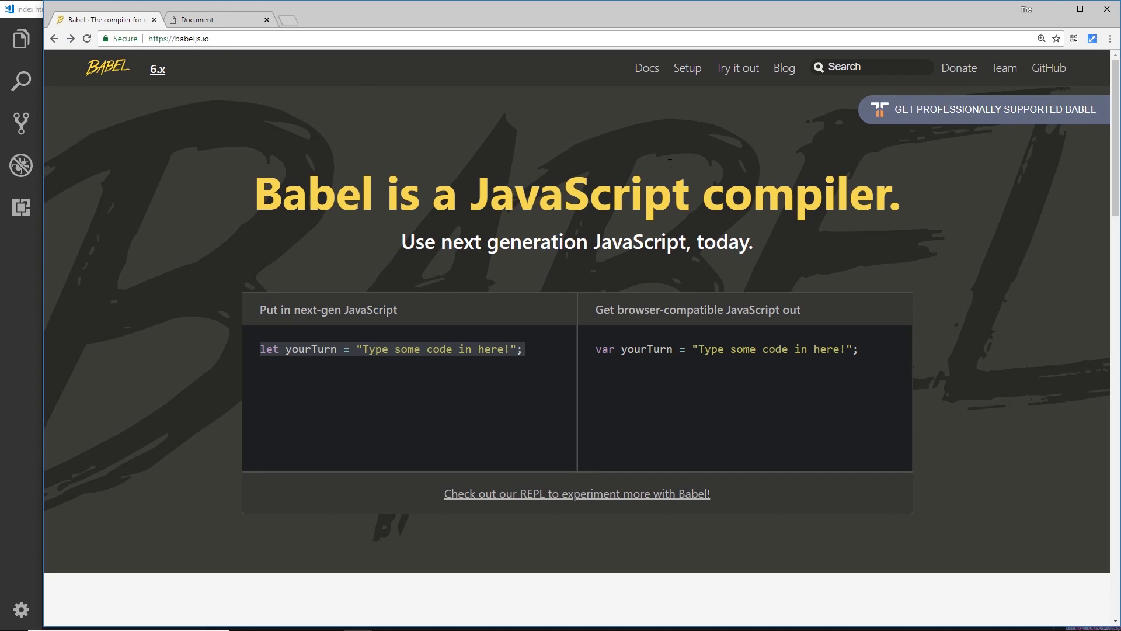
Go to Babel's Setup page and choose the 'In the browser' prototyping instructions
{"action": "left_click", "coordinate": [686, 67]}
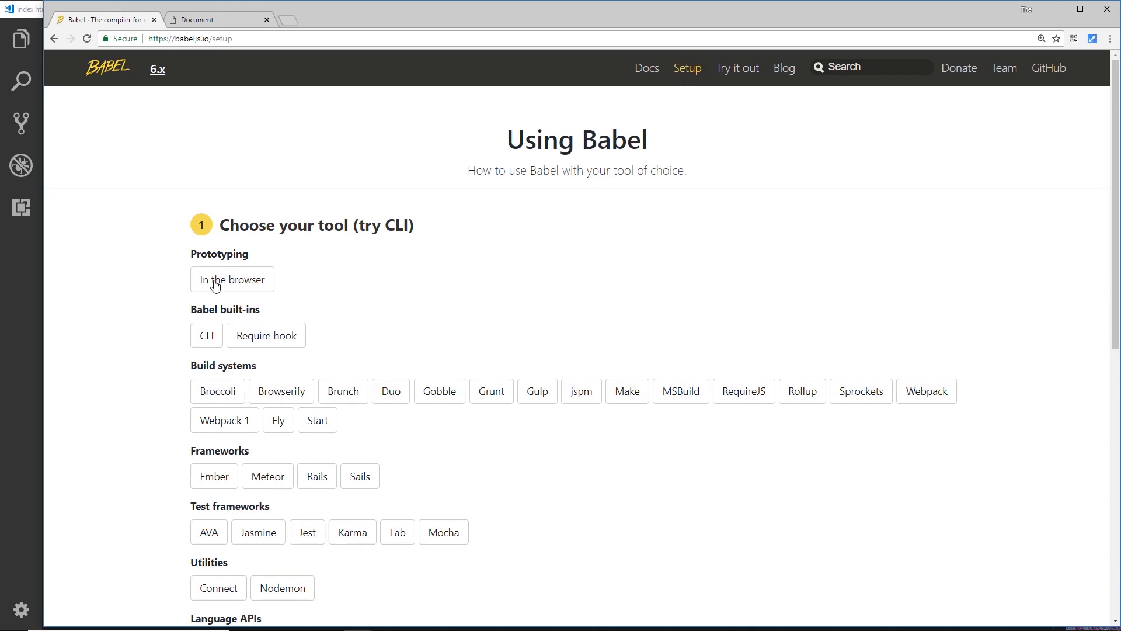
{"action": "left_click", "coordinate": [231, 279]}
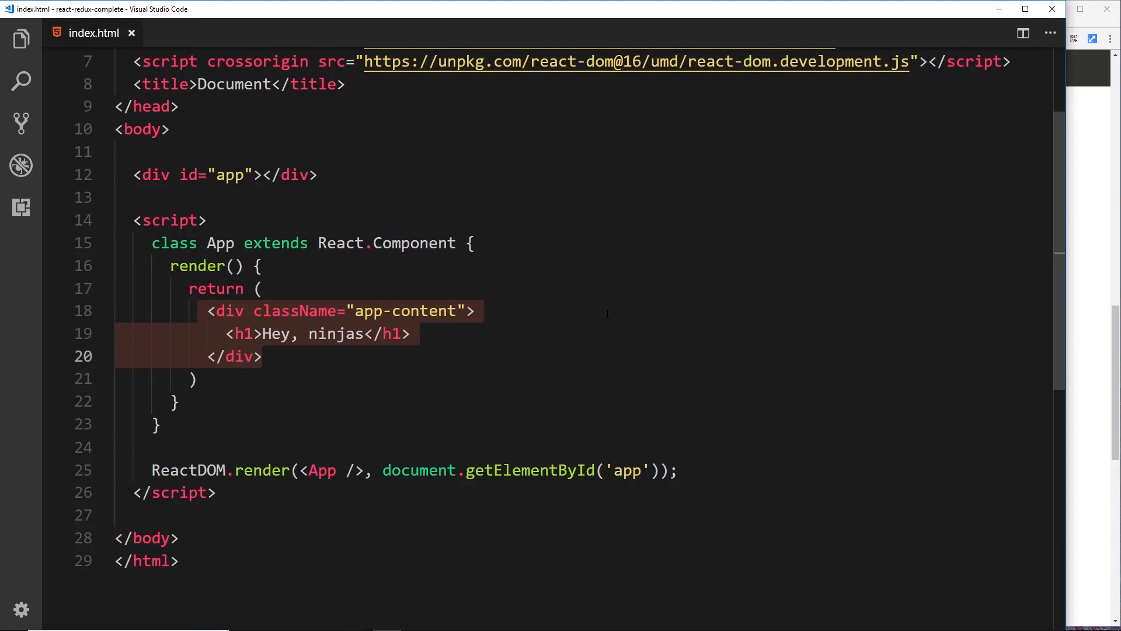
Load babel-standalone@6 from unpkg in the head and mark the inline script type="text/babel"
{"action": "scroll", "scroll_direction": "up", "scroll_amount": 3}
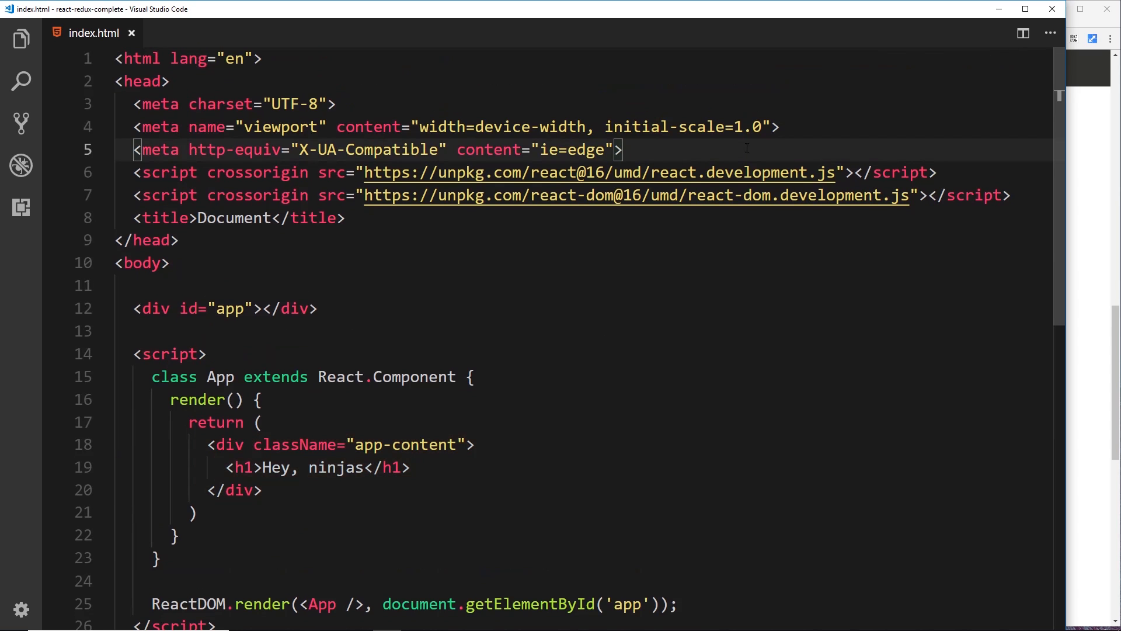
{"action": "type", "text": "<script src=\"https://unpkg.com/babel-standalone@6/babel.min.js\"></script>"}
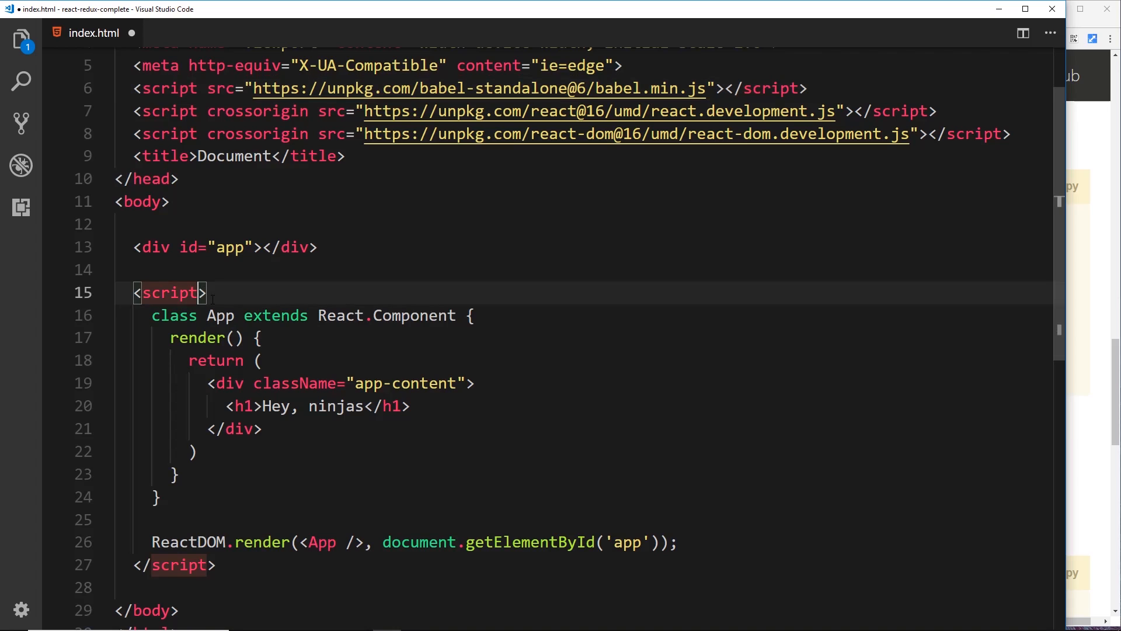
{"action": "type", "text": "type=\"text/babel\""}
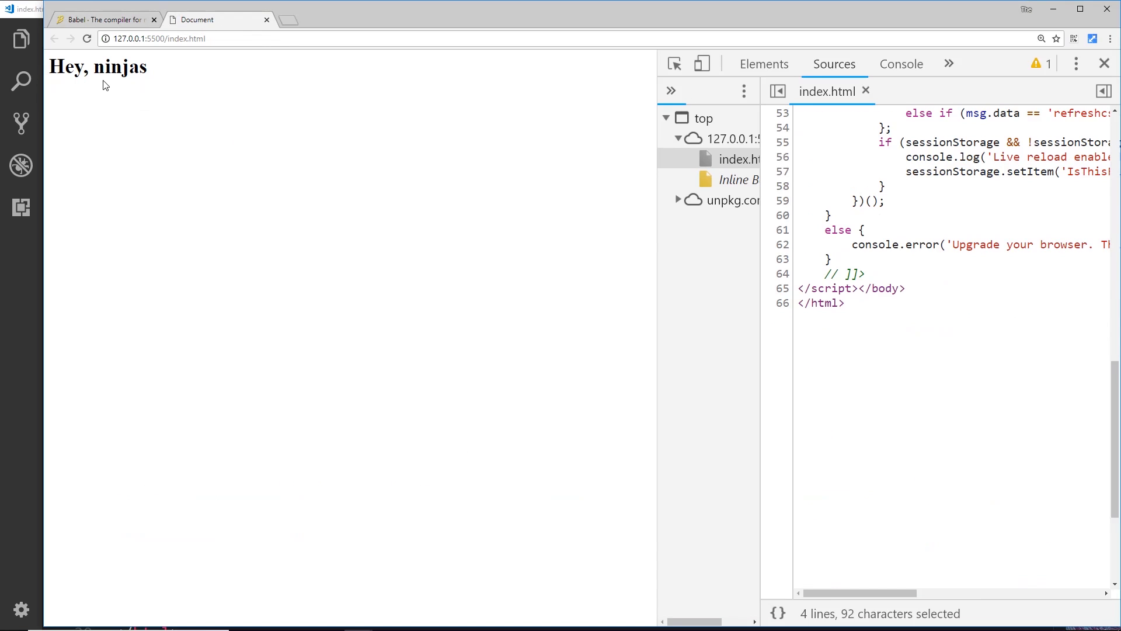
{"action": "mouse_move", "coordinate": [111, 67]}
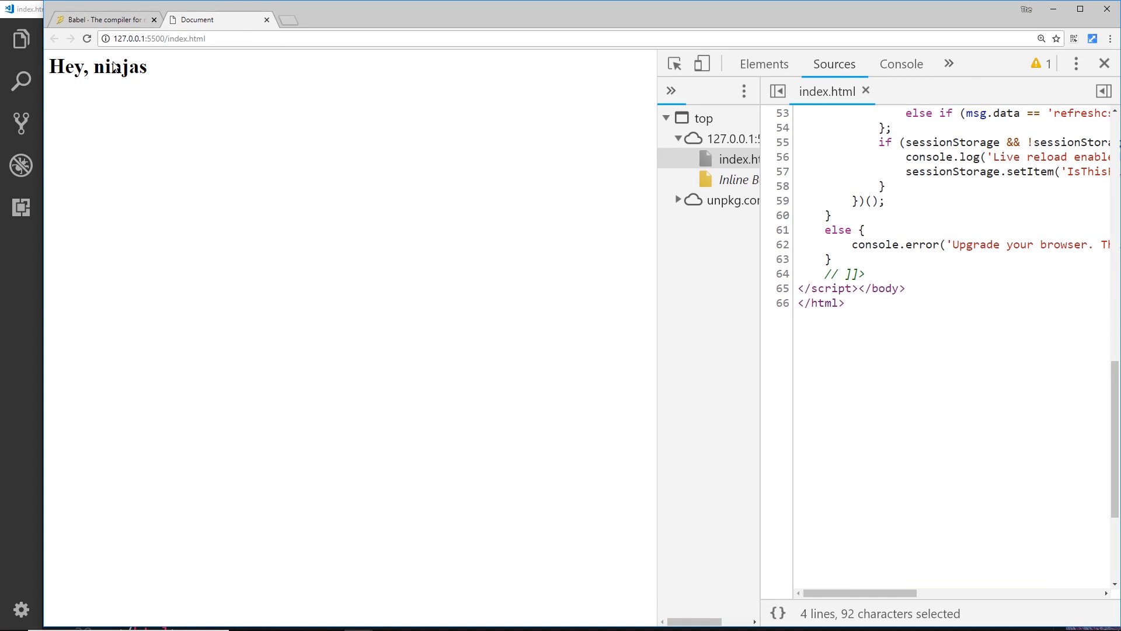
Inspect the h1 'Hey, ninjas' inside div.app-content in DevTools Elements, then return to the editor
{"action": "left_click", "coordinate": [763, 63]}
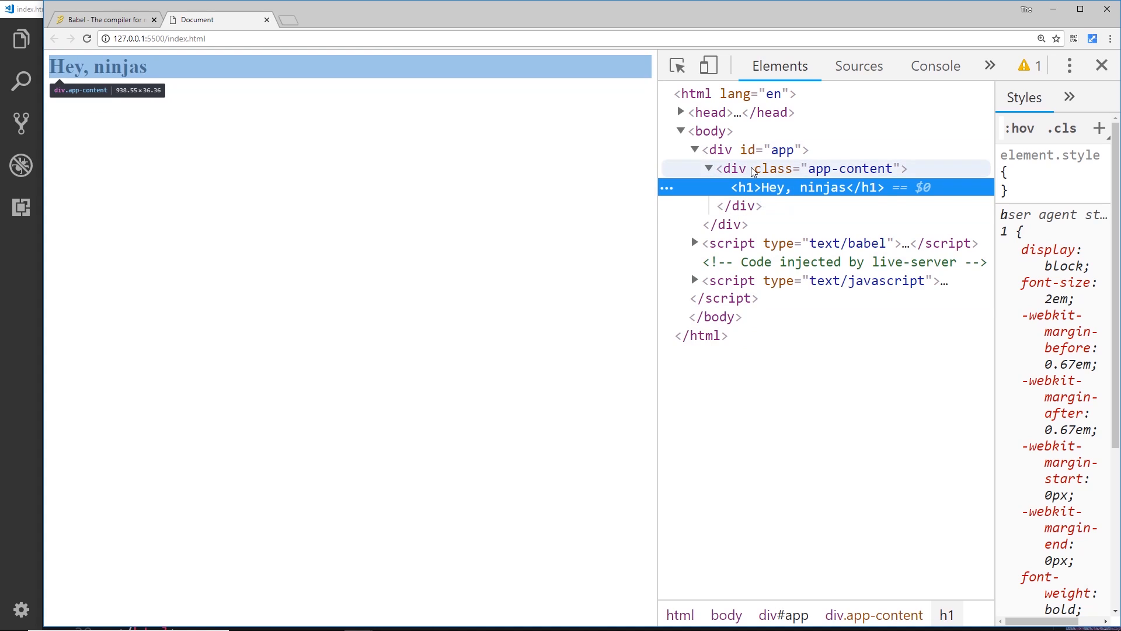
{"action": "mouse_move", "coordinate": [104, 342]}
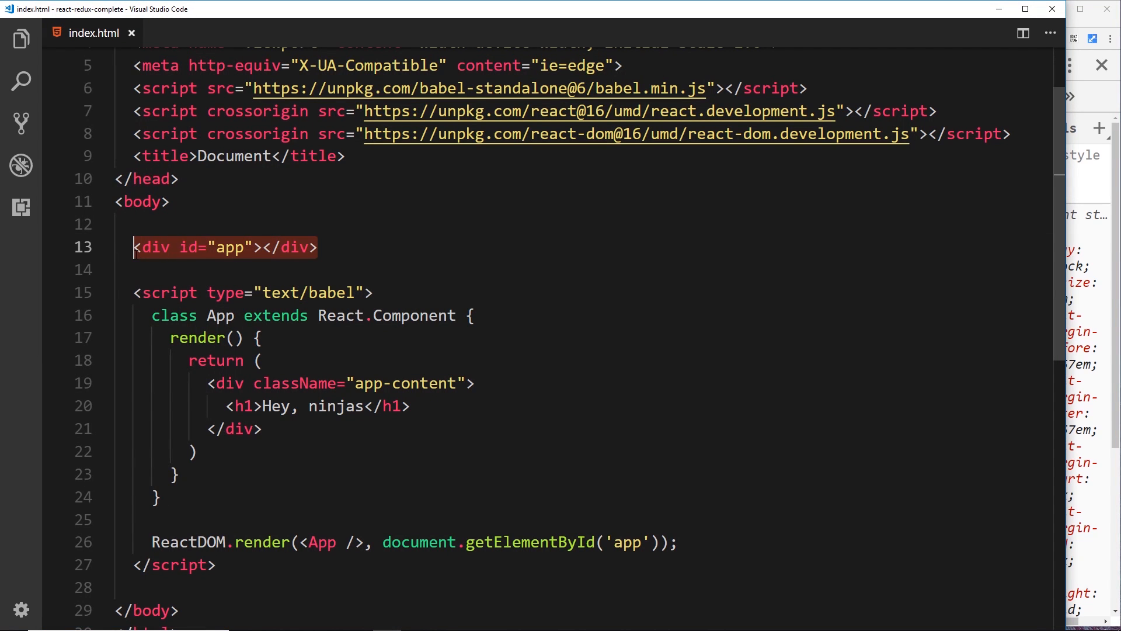
{"action": "left_click", "coordinate": [200, 383]}
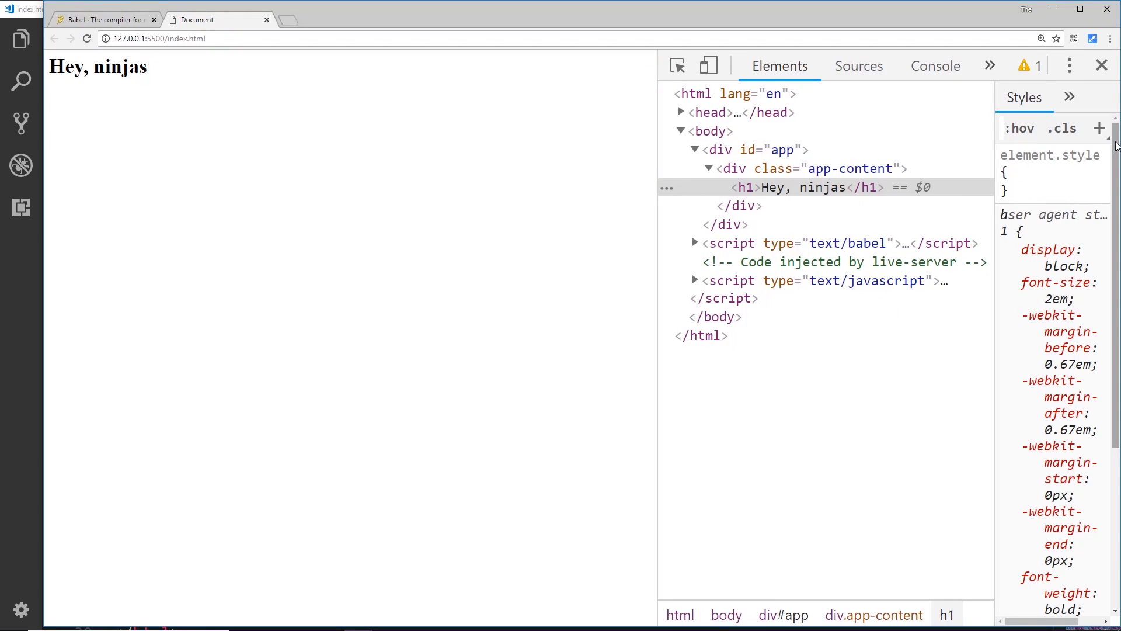
{"action": "key", "text": "alt+tab"}
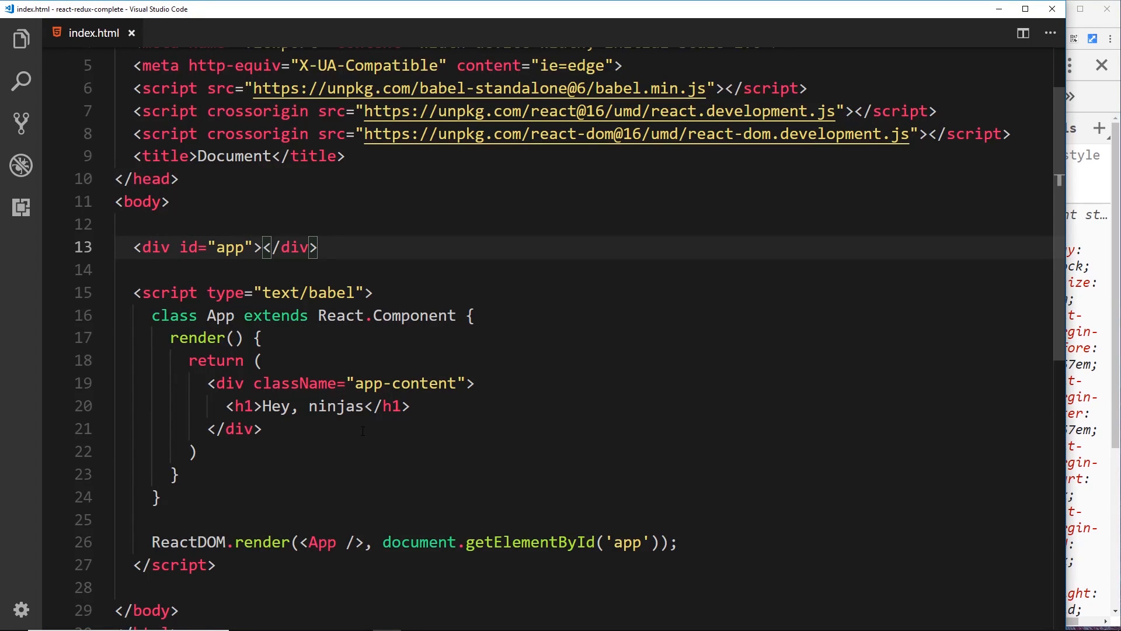
Add <p>{ Math.random() * 10 }</p> on a new line below the h1 in the render return
{"action": "left_click_drag", "start_coordinate": [205, 383], "coordinate": [263, 429]}
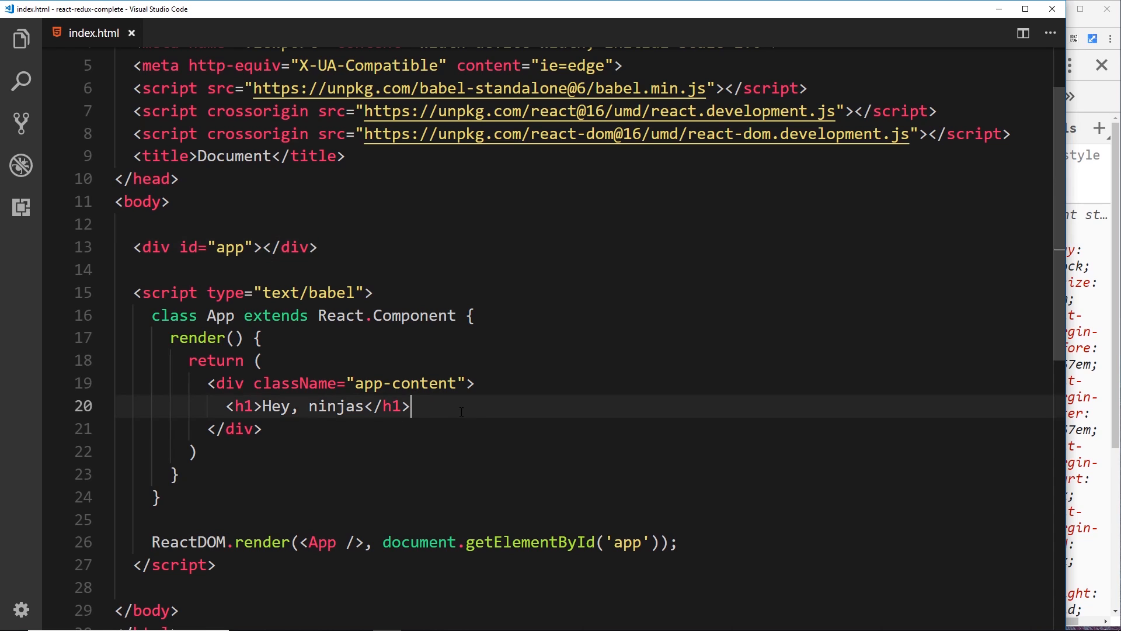
{"action": "key", "text": "Enter"}
{"action": "type", "text": "<p></p>"}
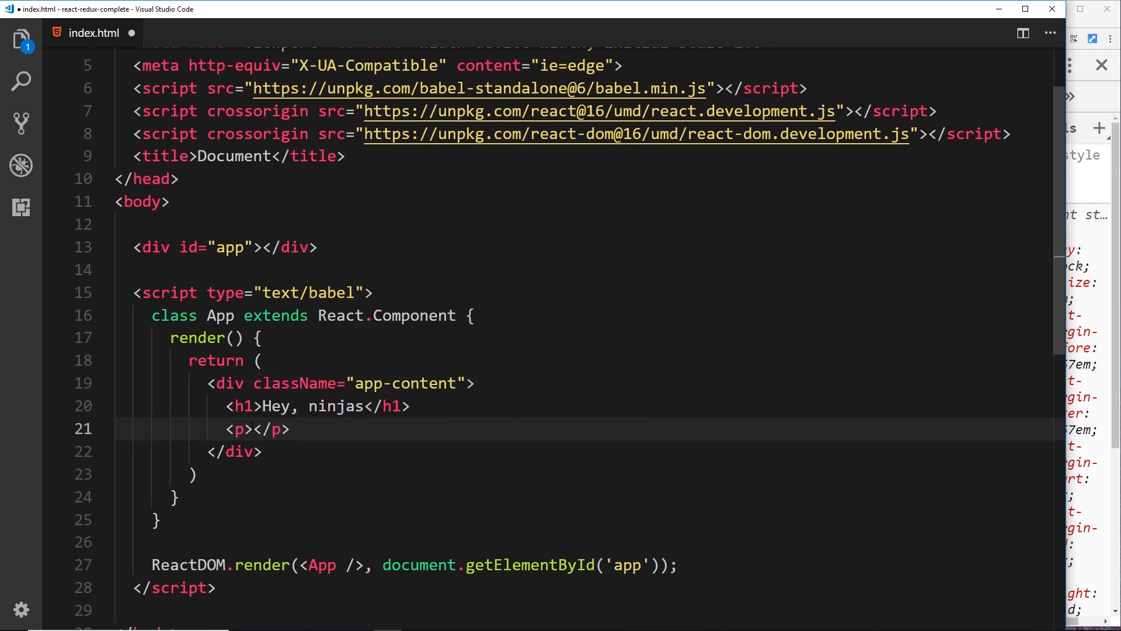
{"action": "type", "text": "{}"}
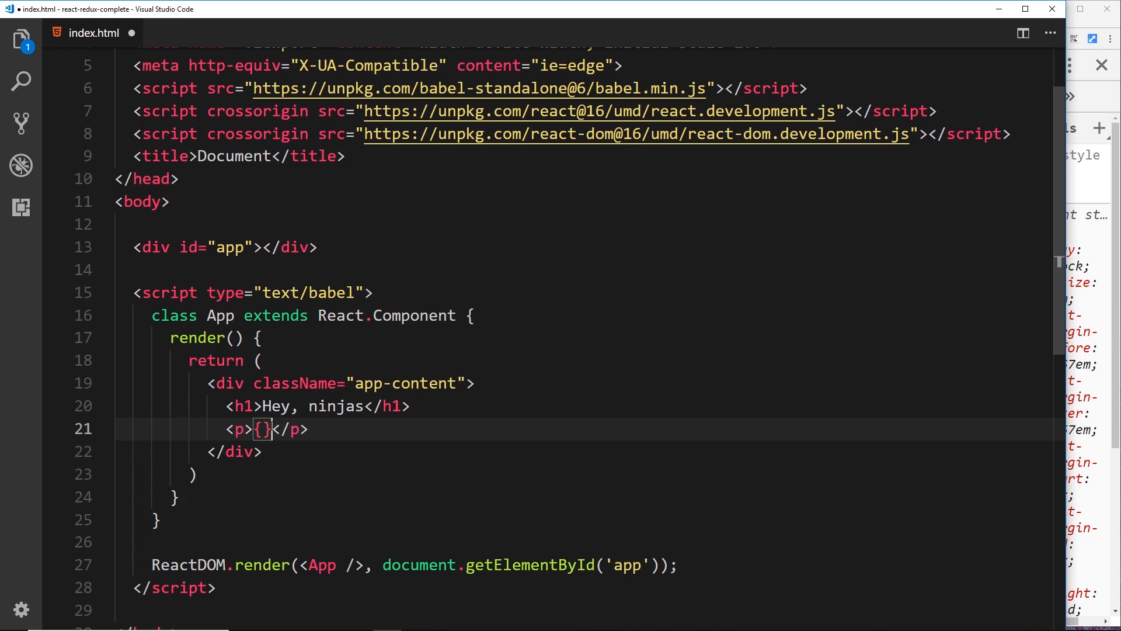
{"action": "type", "text": "\" \""}
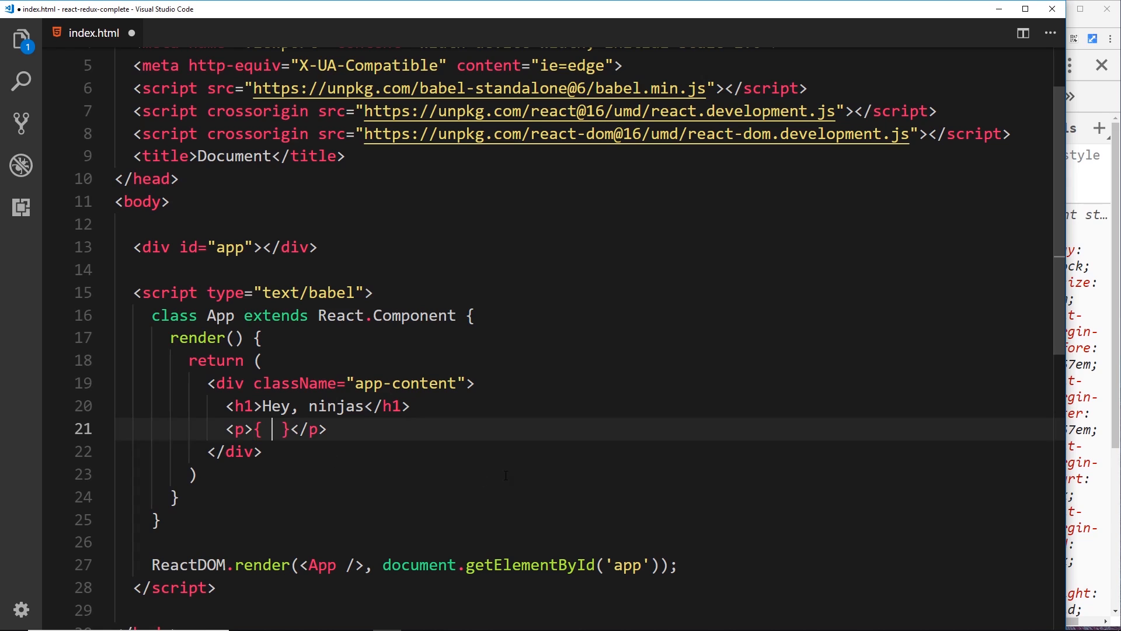
{"action": "type", "text": "Math"}
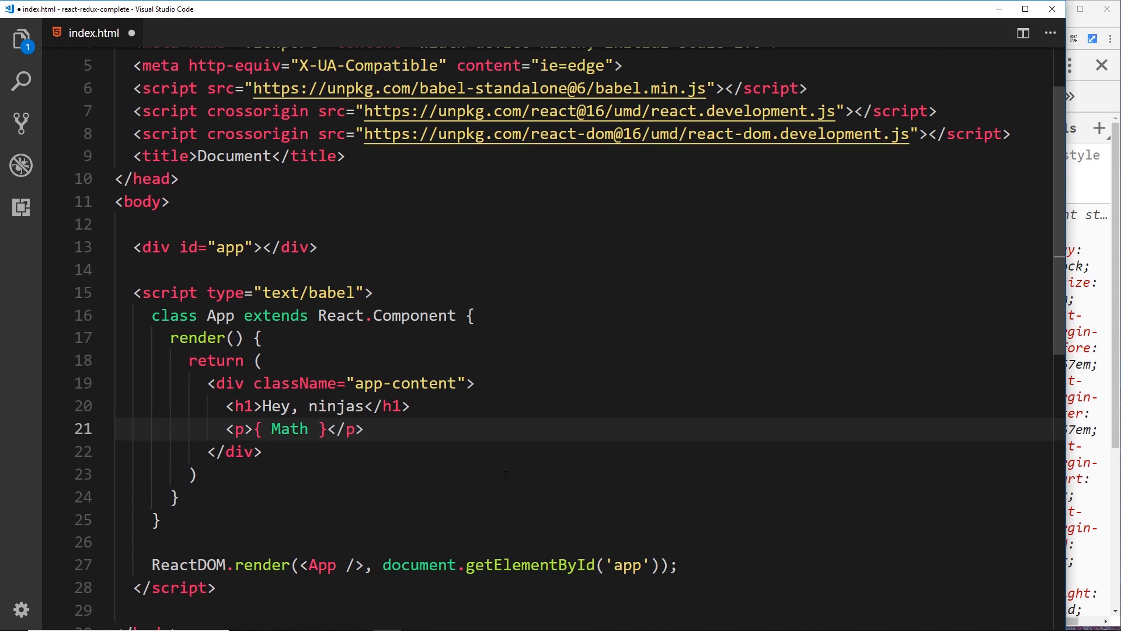
{"action": "type", "text": ".rand"}
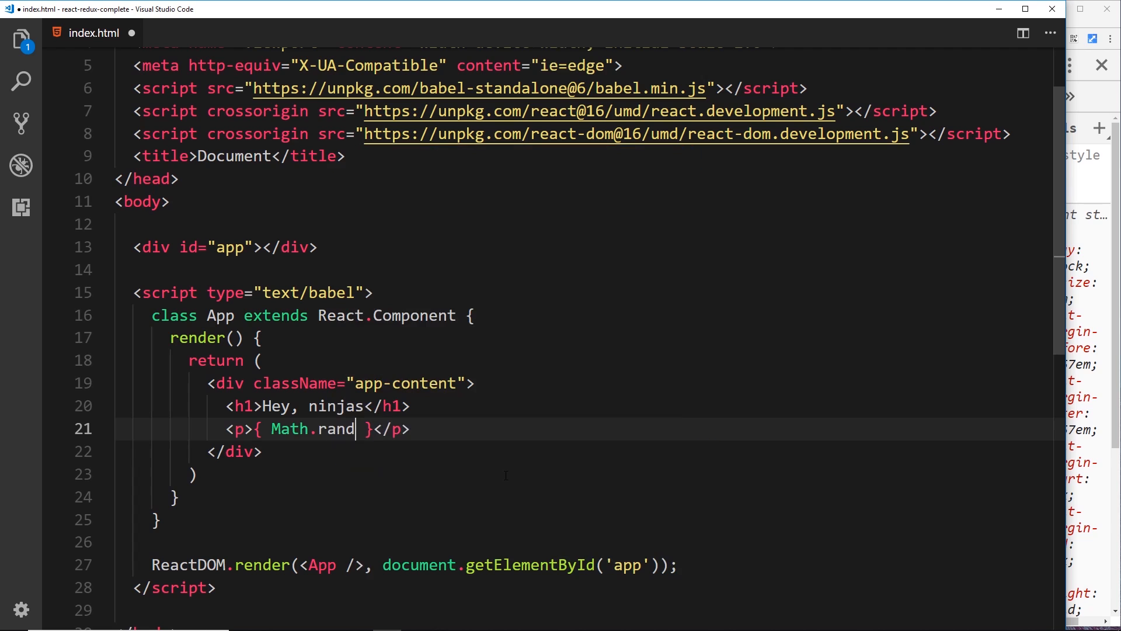
{"action": "type", "text": "om()"}
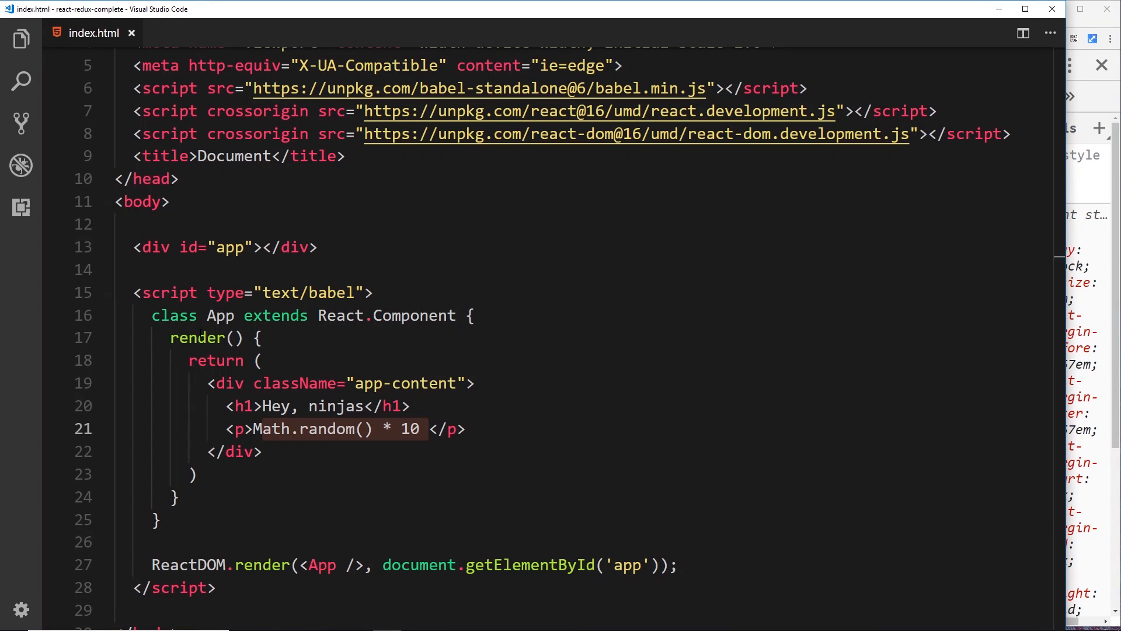
{"action": "type", "text": "{"}
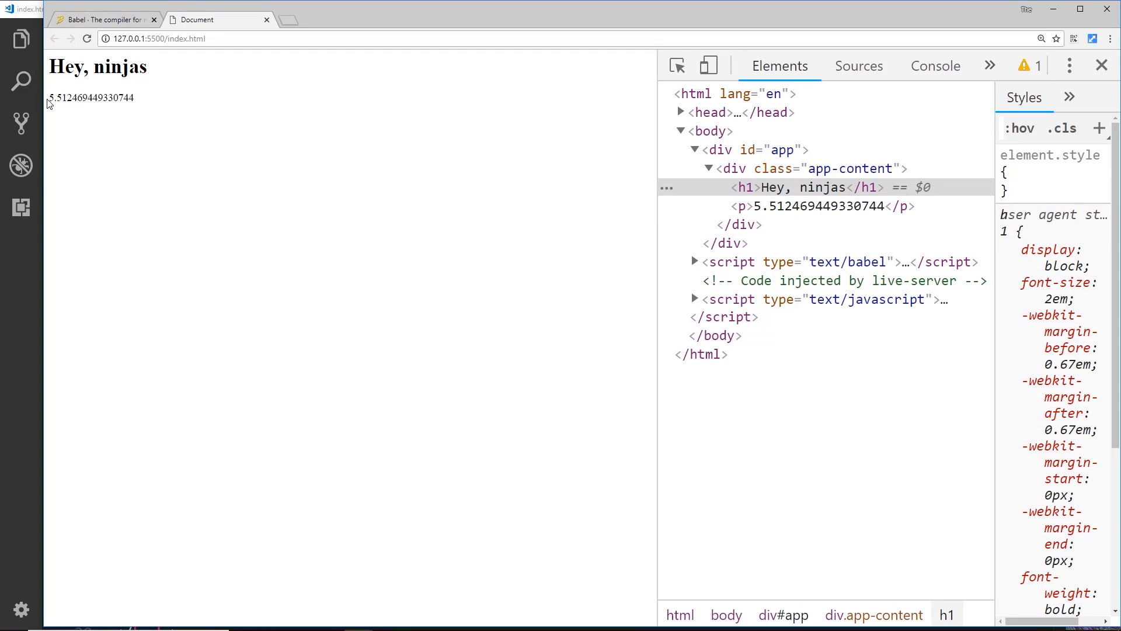
Reload the page twice so the random number under 'Hey, ninjas' changes each time
{"action": "left_click", "coordinate": [1041, 39]}
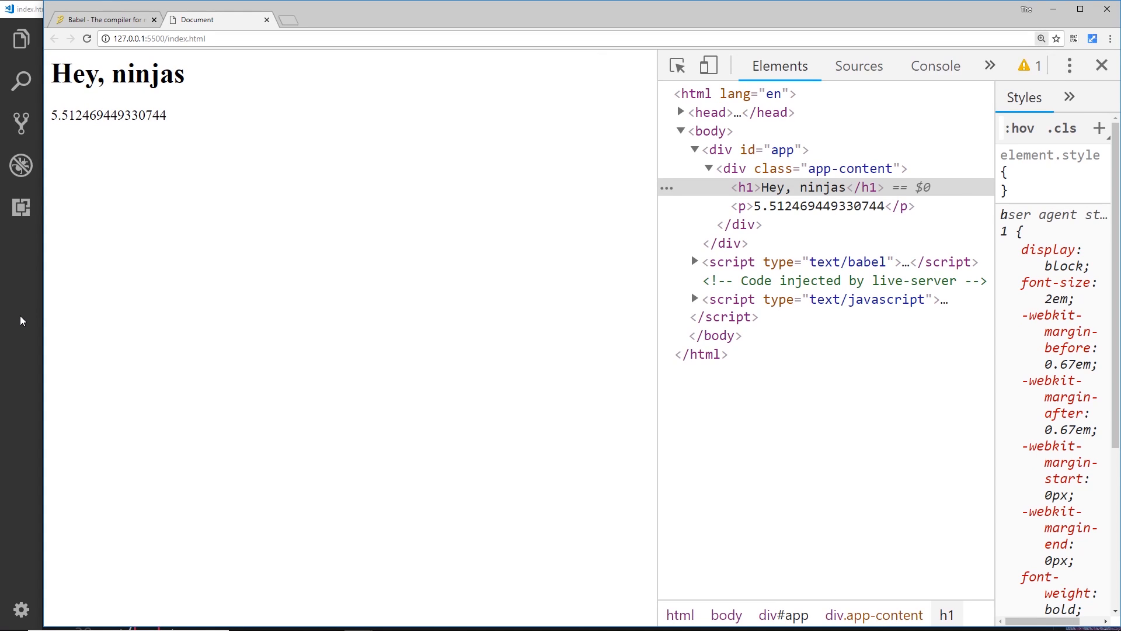
{"action": "left_click", "coordinate": [86, 38]}
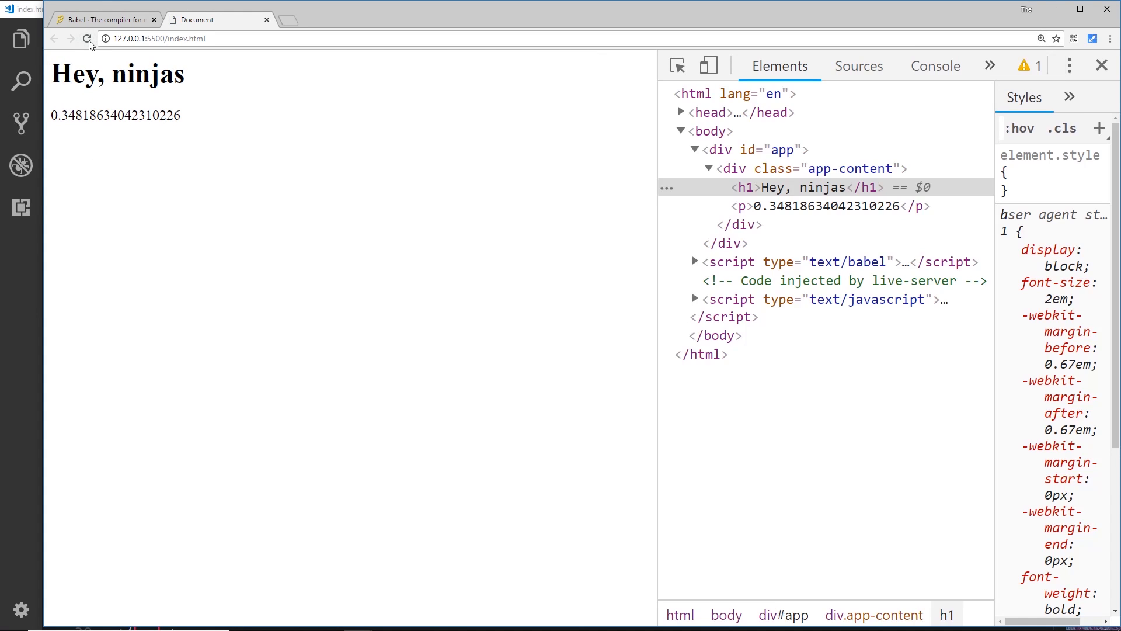
{"action": "left_click", "coordinate": [86, 38]}
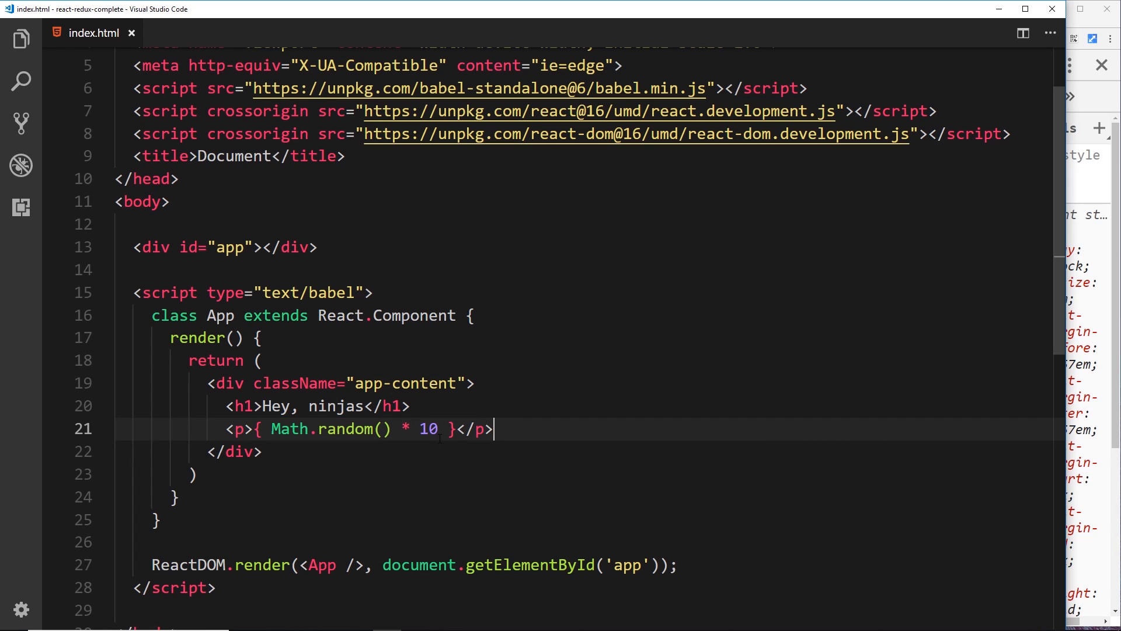
{"action": "left_click_drag", "start_coordinate": [255, 429], "coordinate": [461, 429]}
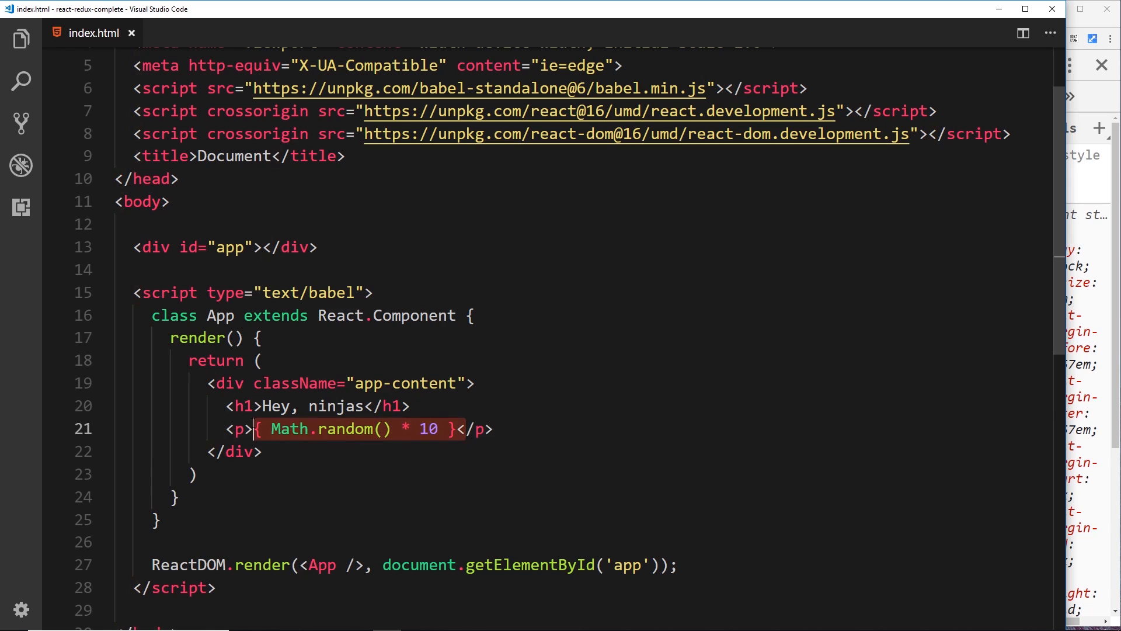